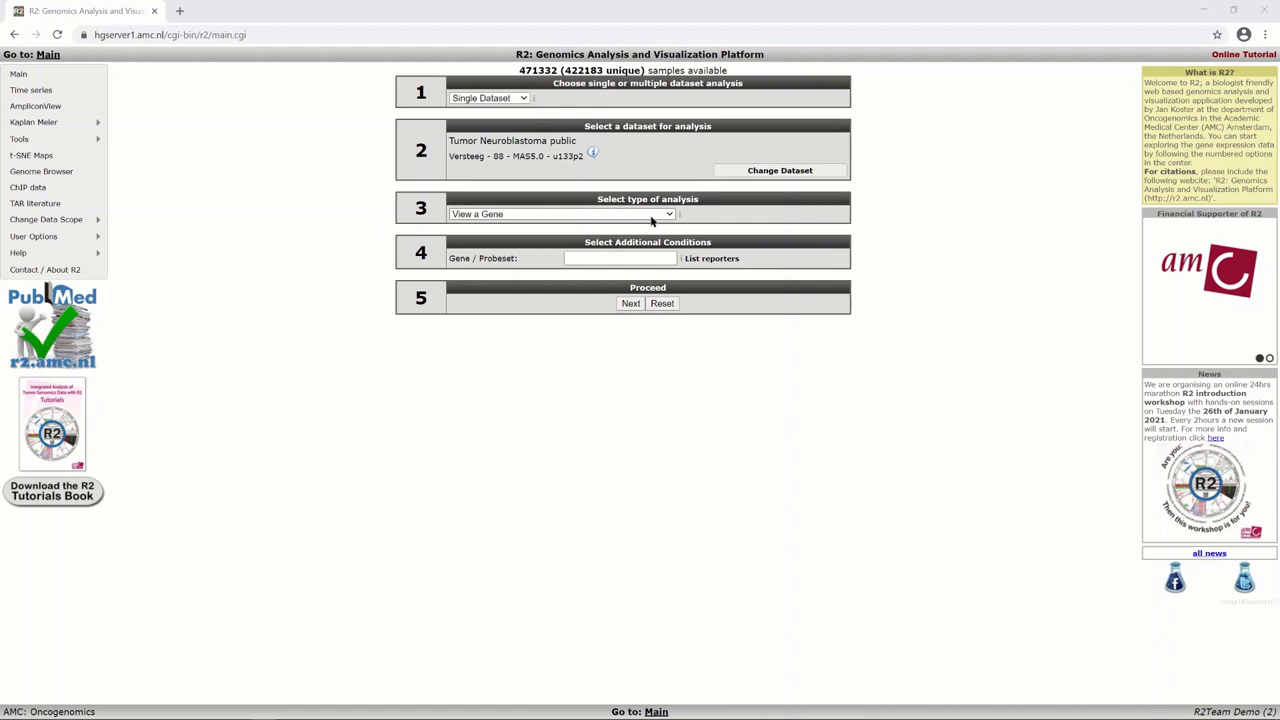
- Choose Relate 2 tracks and set alive as X track with agegroup as Y track
click(630, 304)
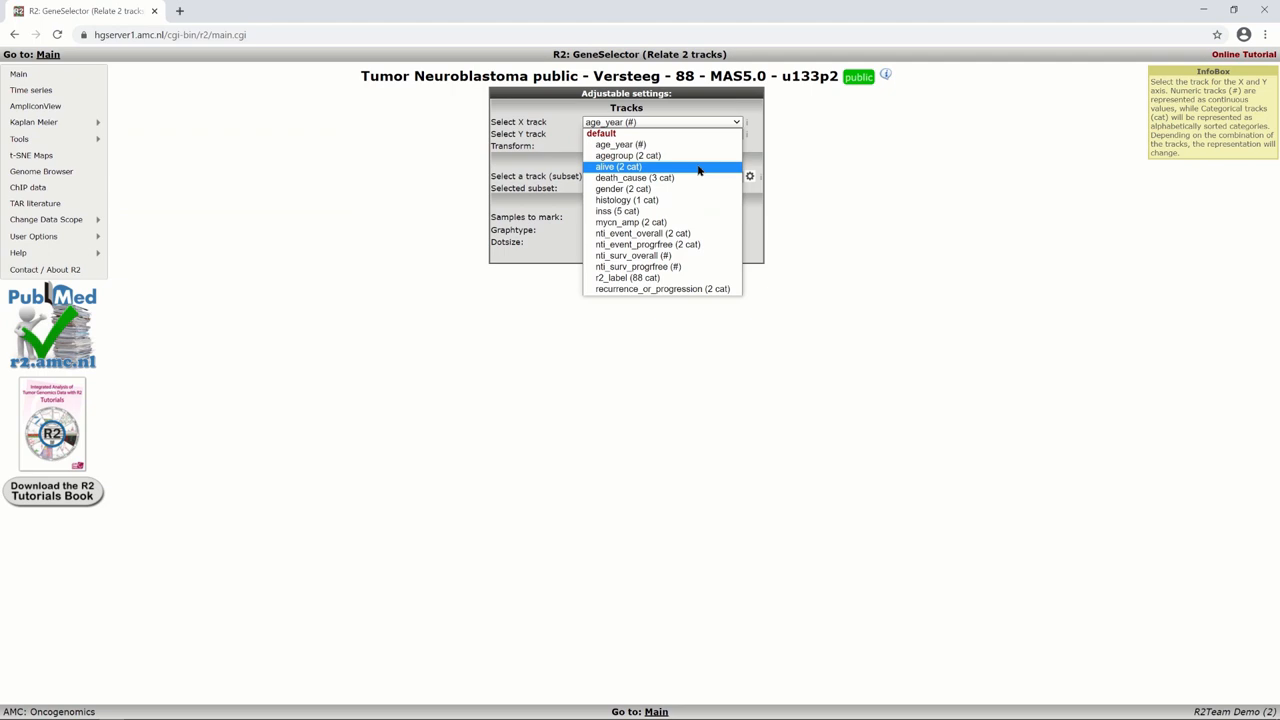
click(616, 166)
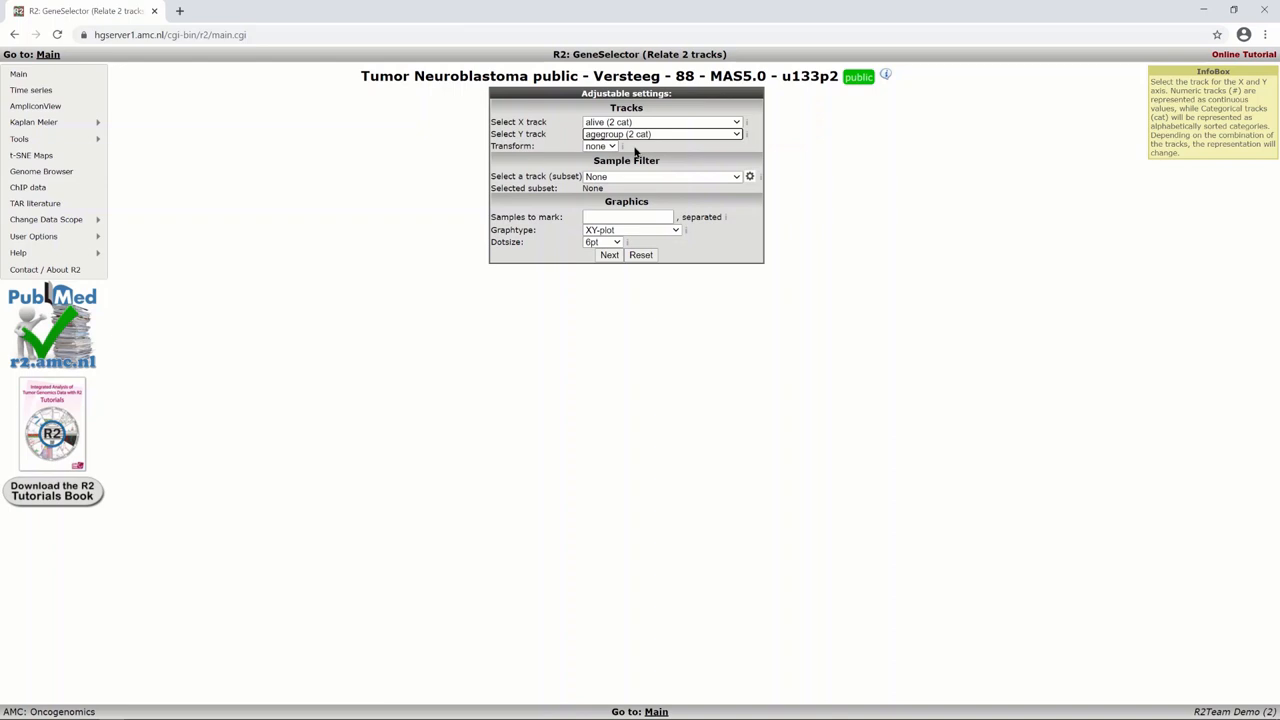
mouse_move(572, 222)
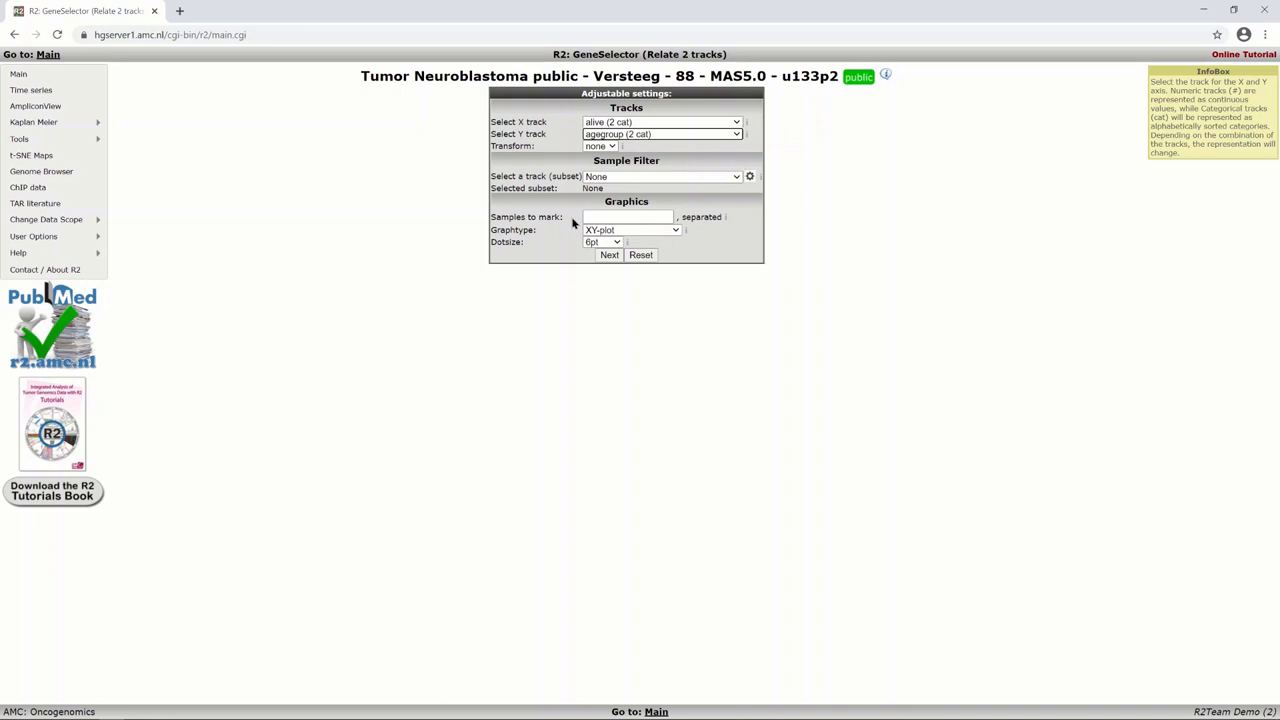
- Generate the alive versus agegroup plot for 88 samples (Fisher's exact p=9.55e-12)
click(608, 256)
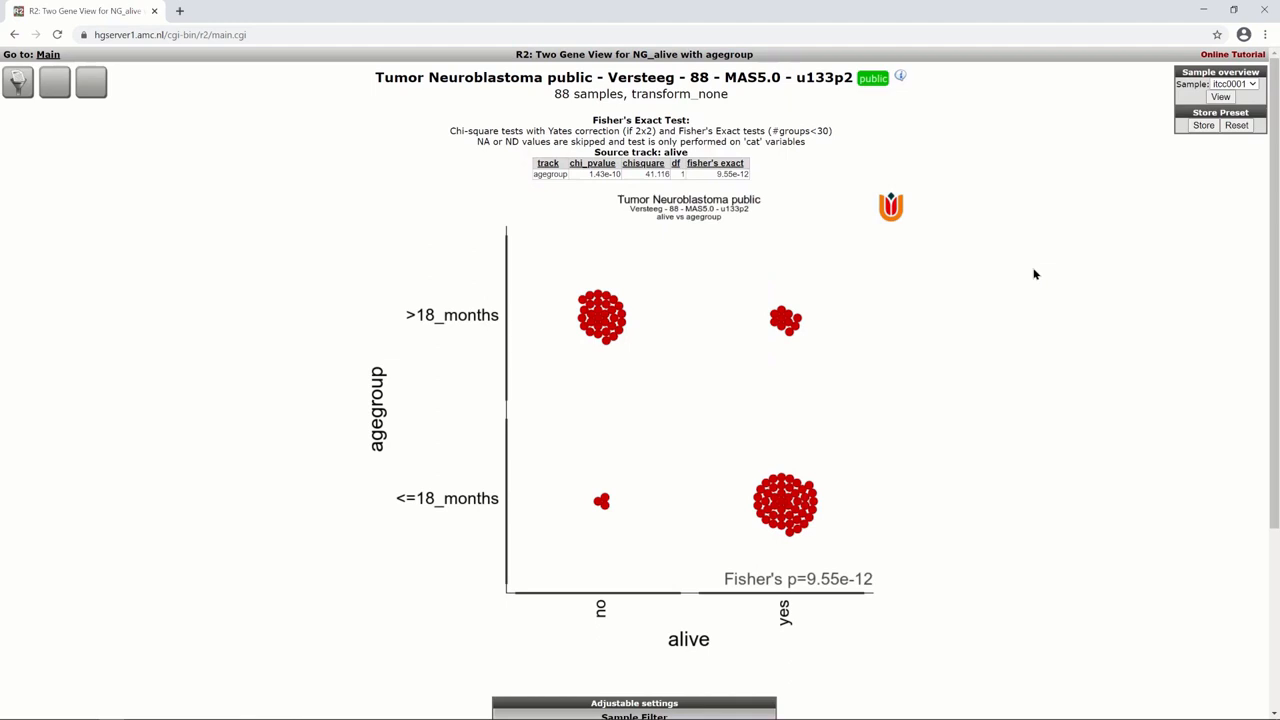
mouse_move(998, 414)
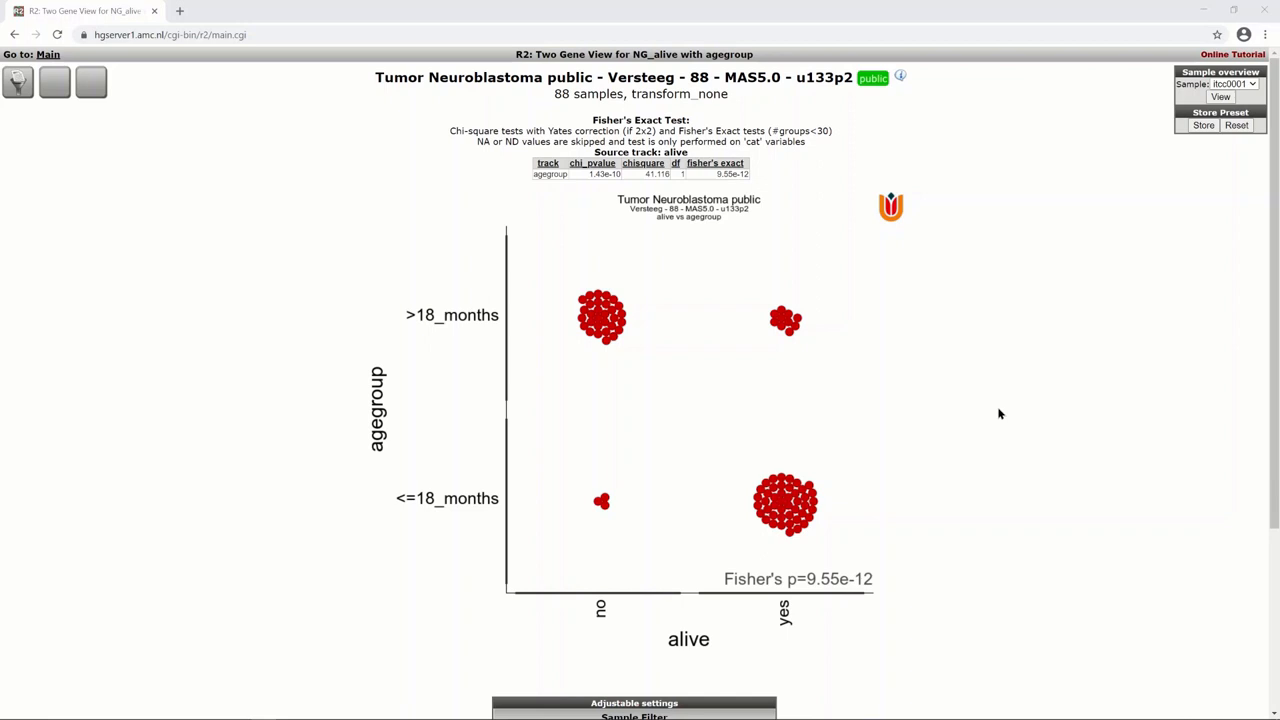
mouse_move(996, 398)
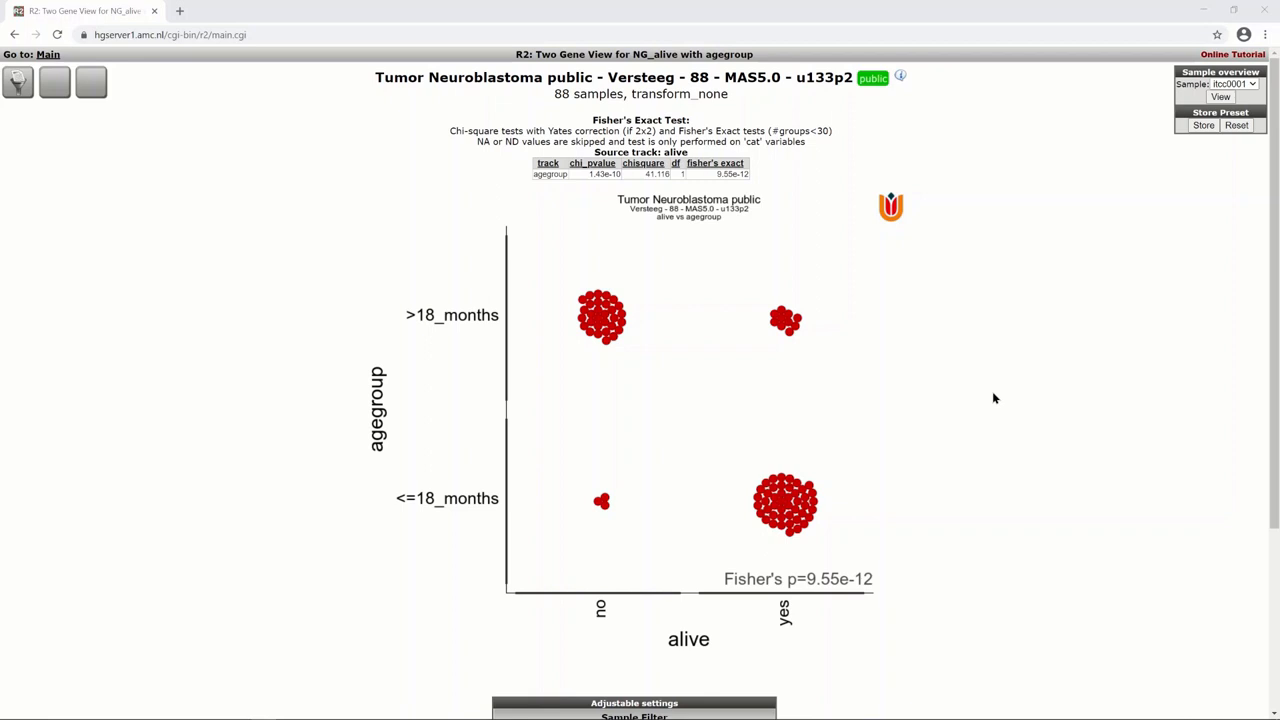
mouse_move(836, 260)
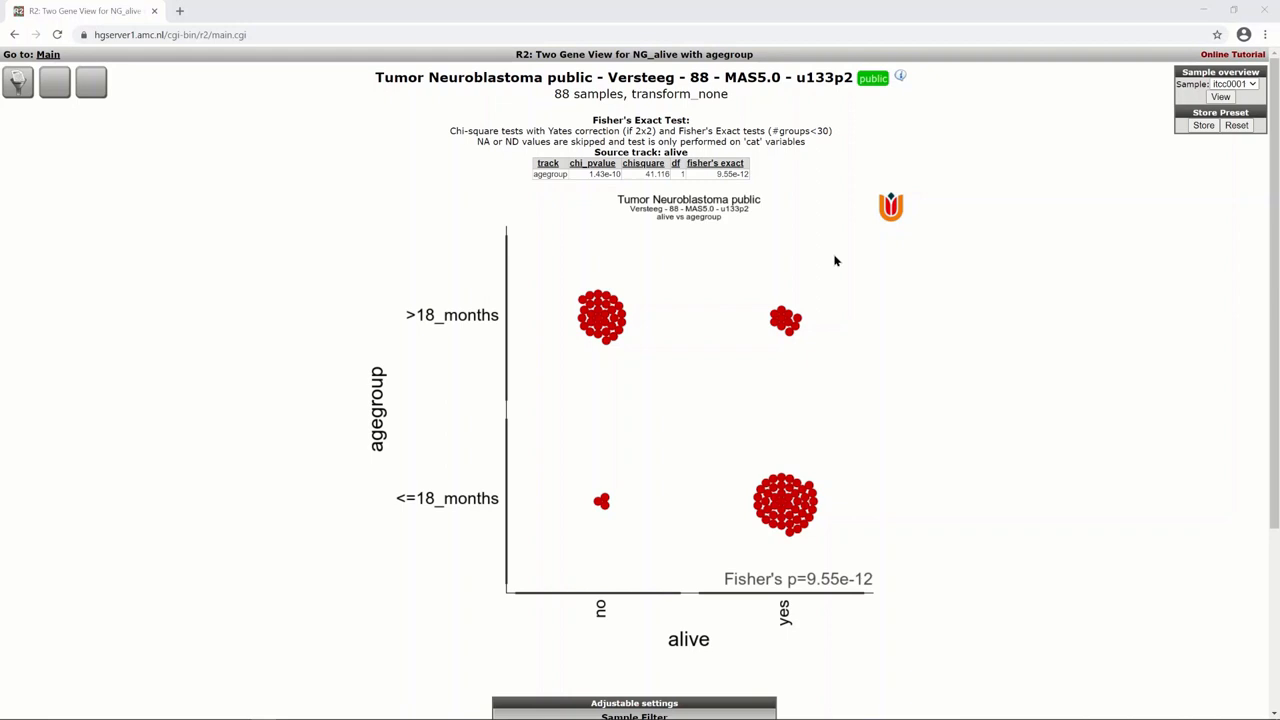
mouse_move(928, 580)
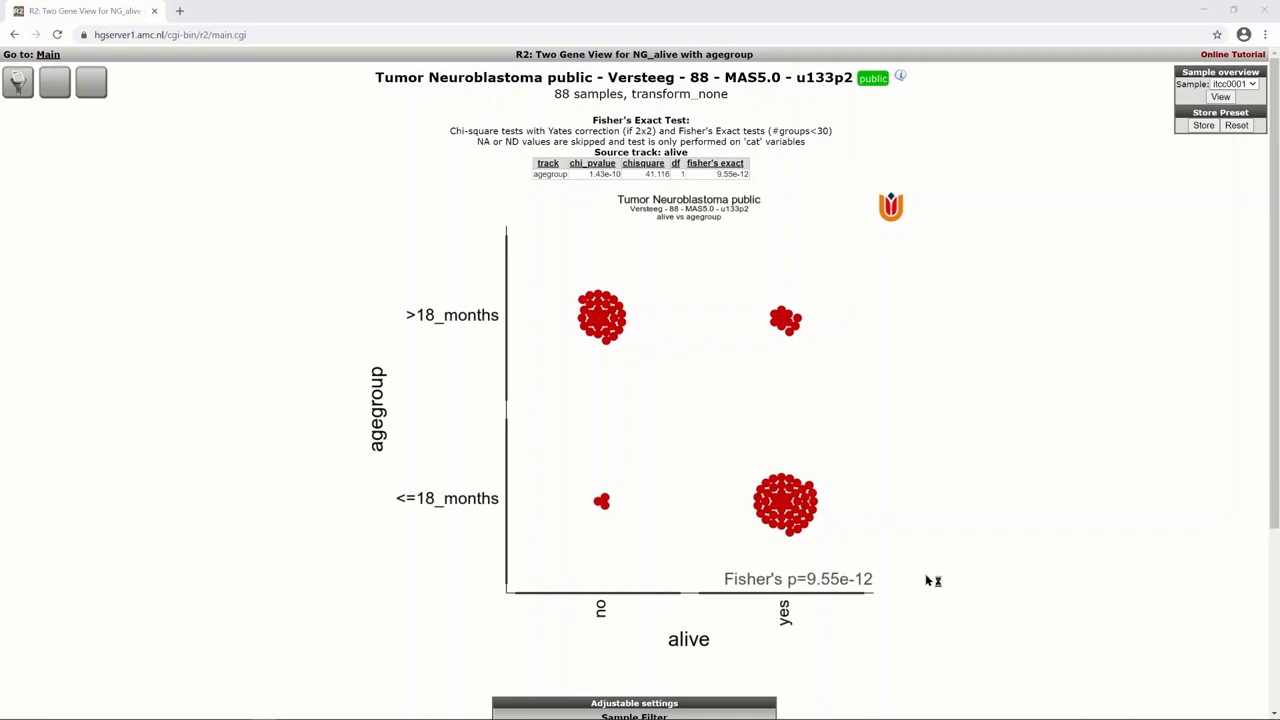
mouse_move(928, 580)
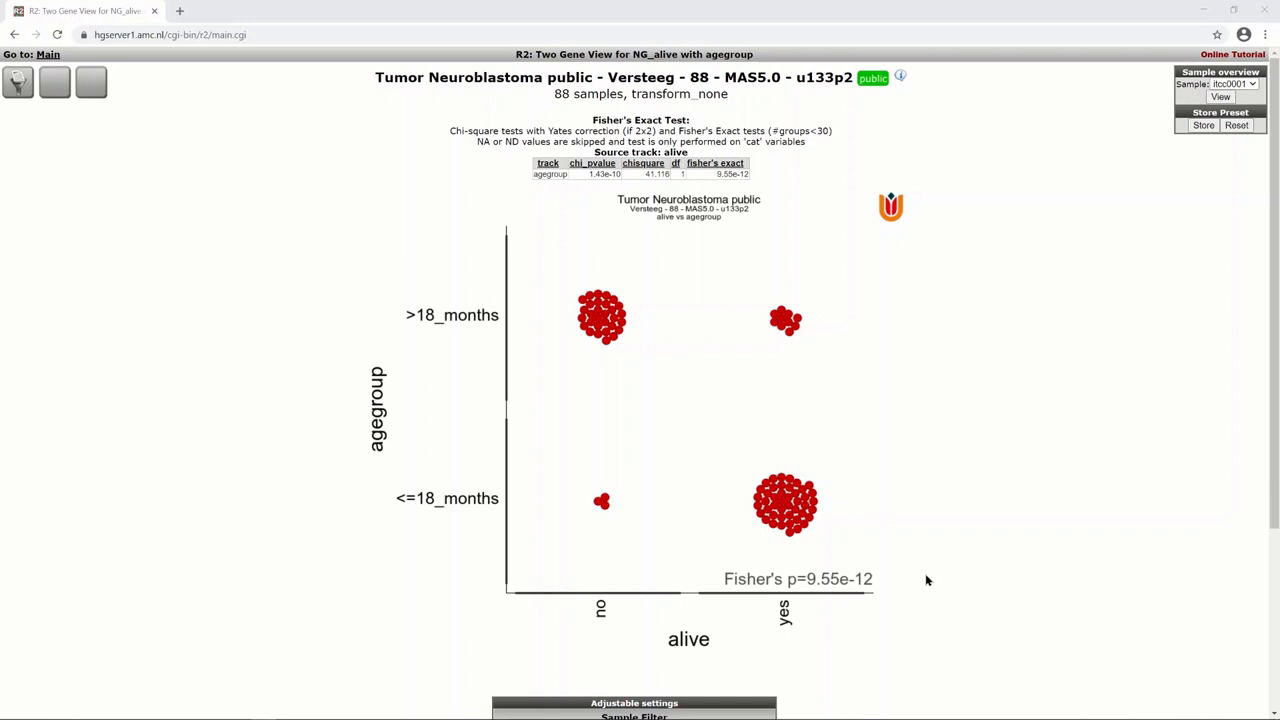
mouse_move(932, 556)
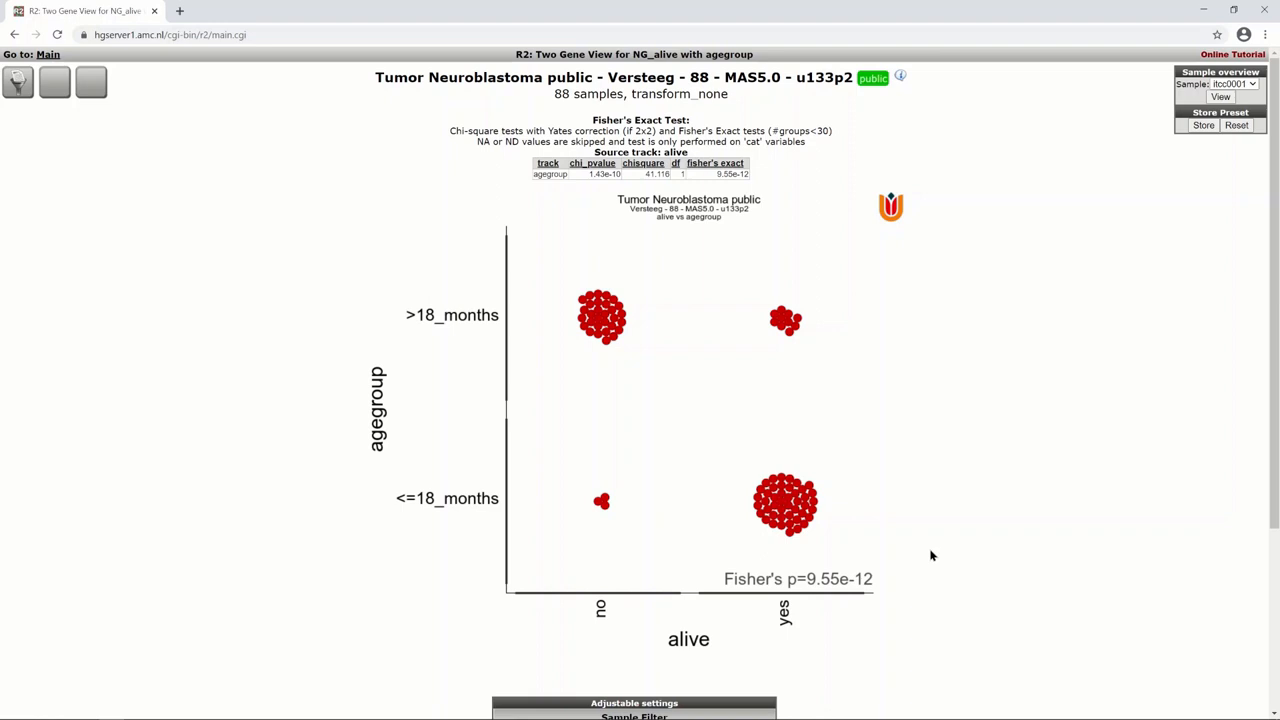
mouse_move(828, 480)
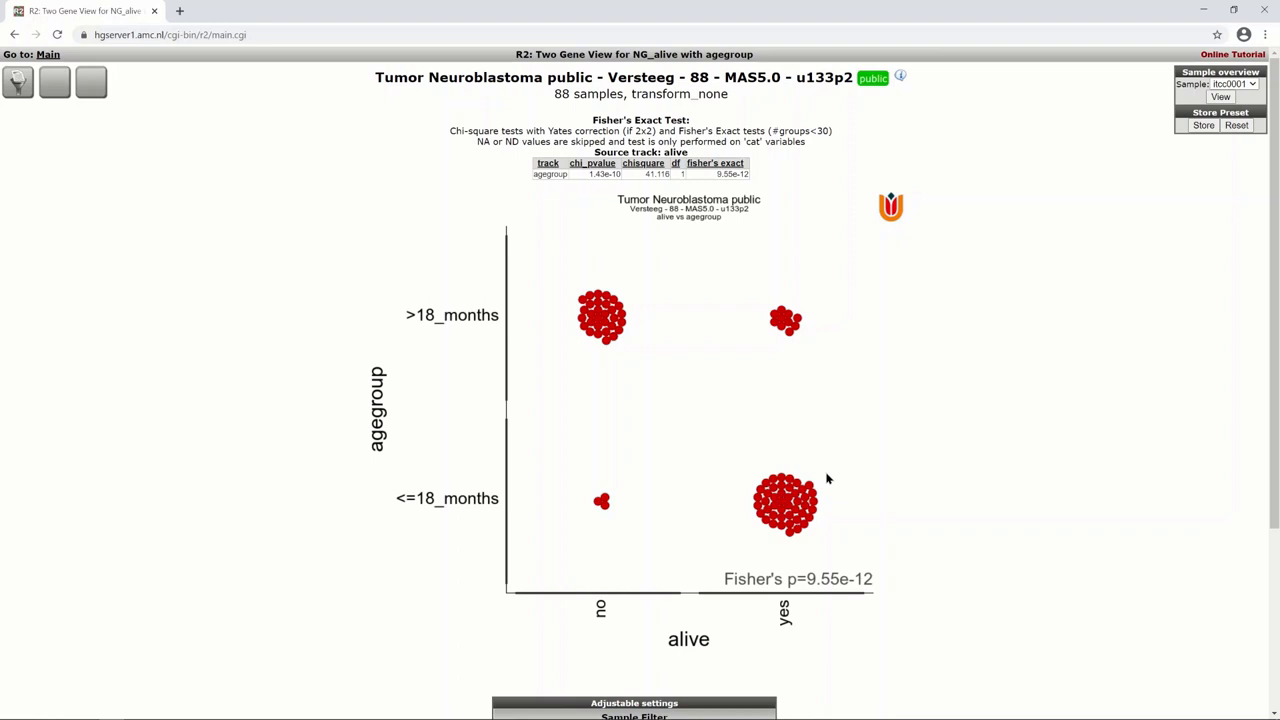
mouse_move(850, 488)
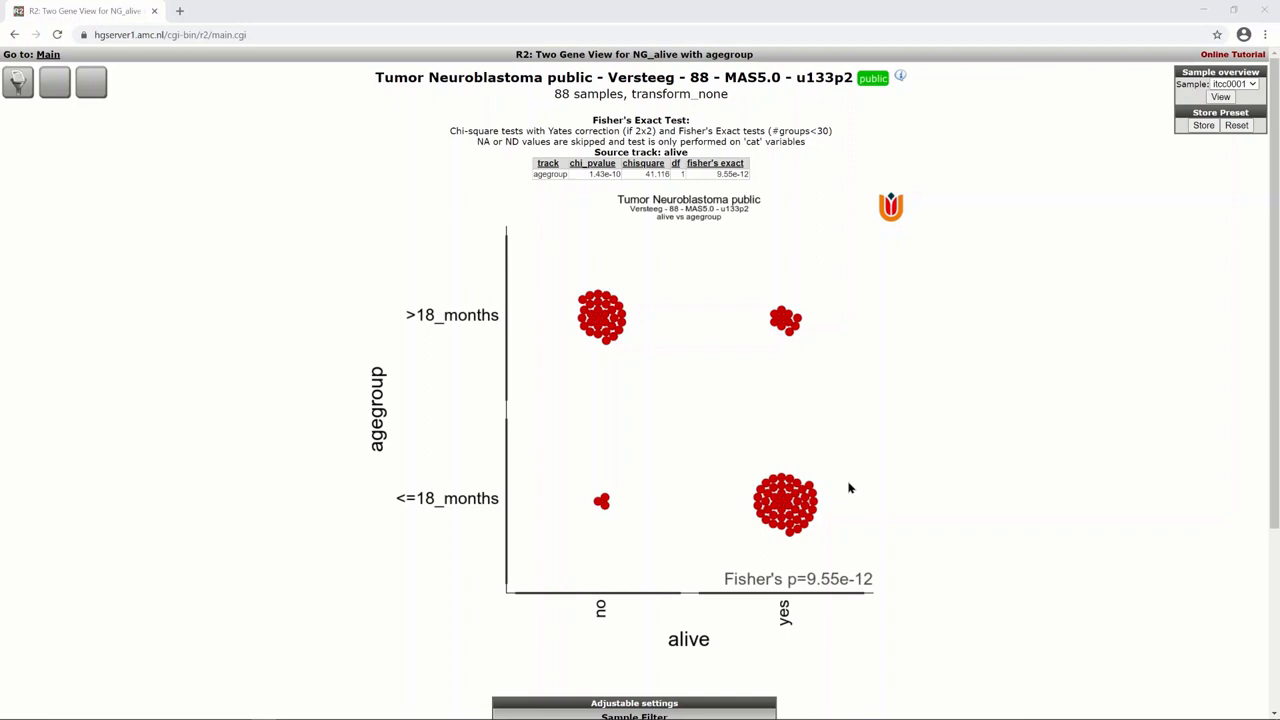
mouse_move(810, 504)
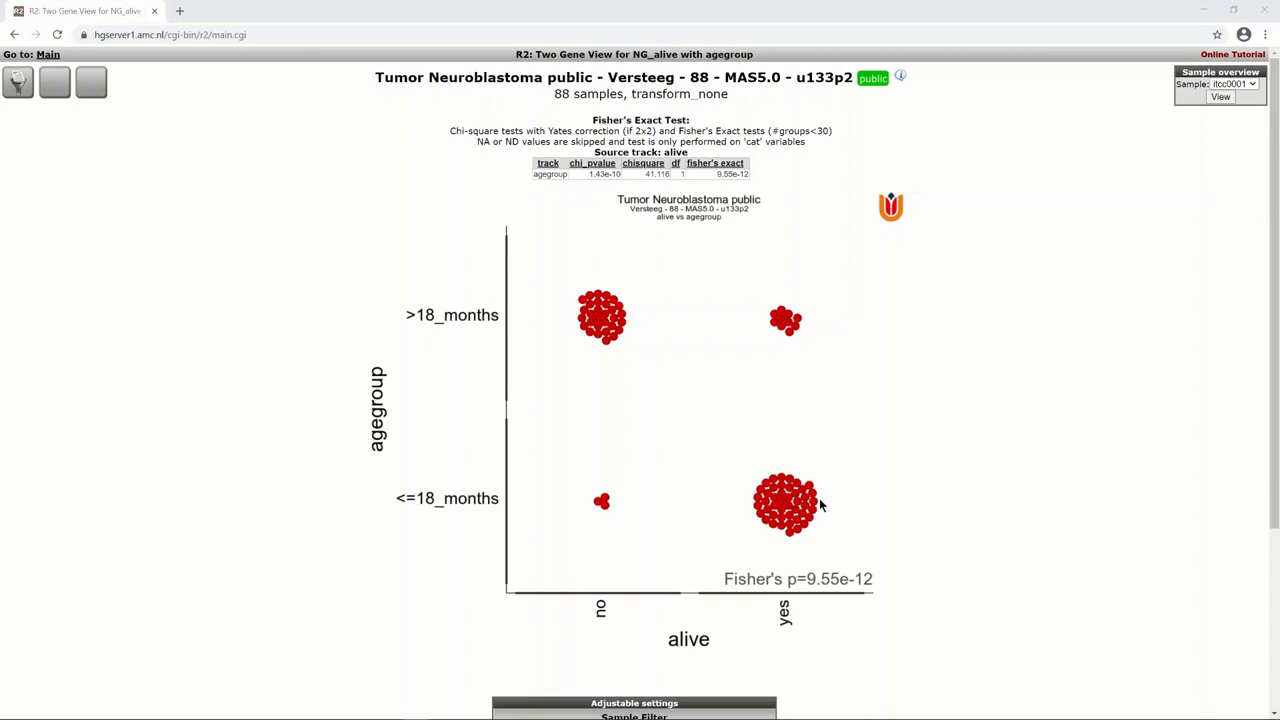
mouse_move(862, 488)
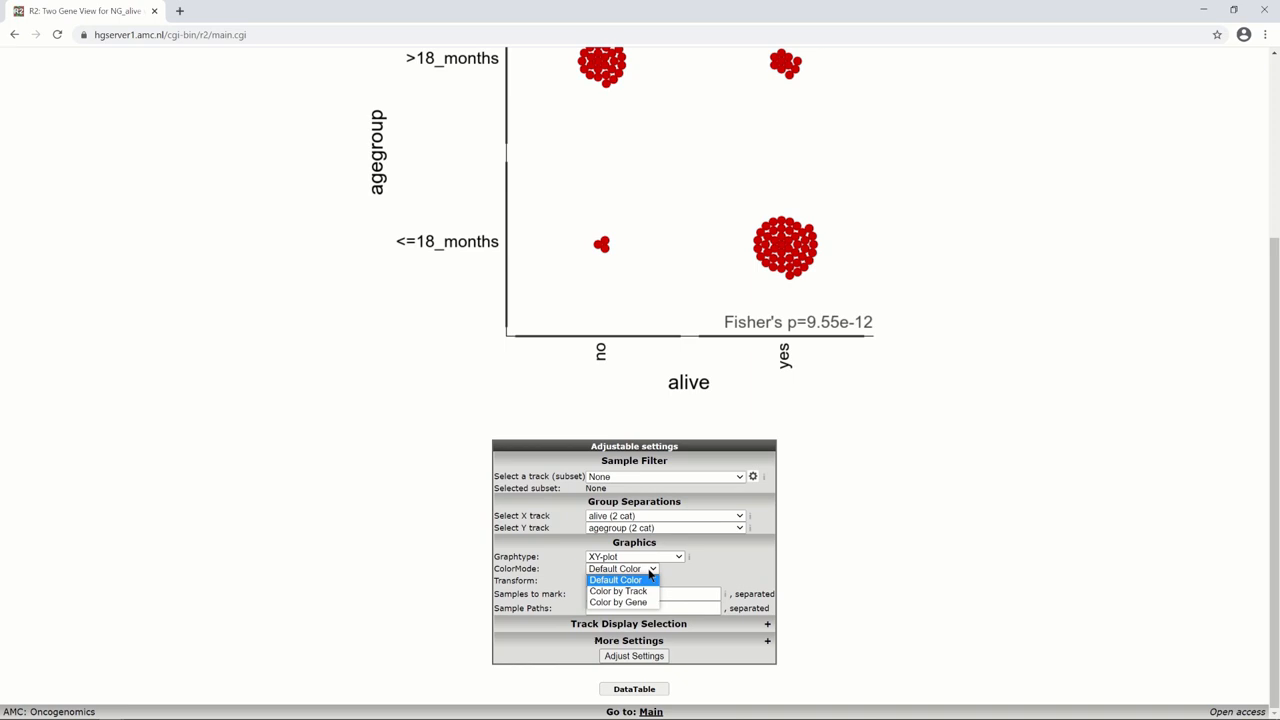
- Set ColorMode to 'Color by Track' in the Adjustable settings
click(616, 592)
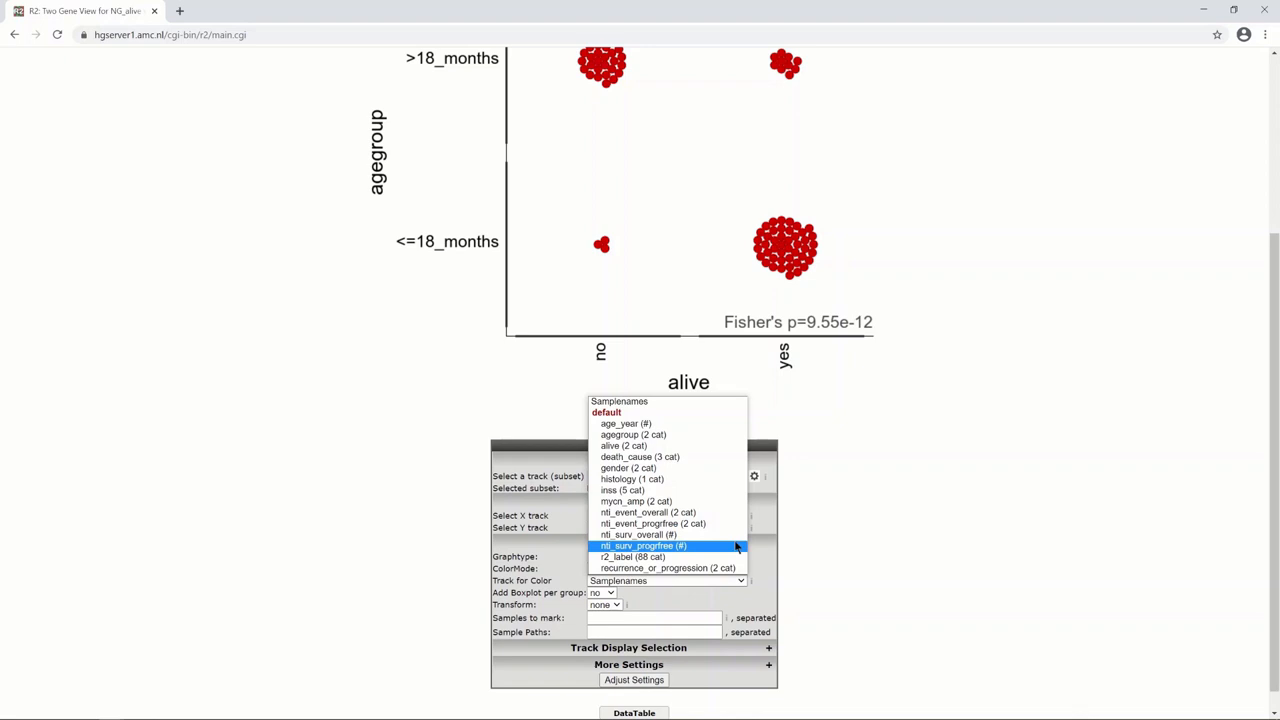
mouse_move(704, 490)
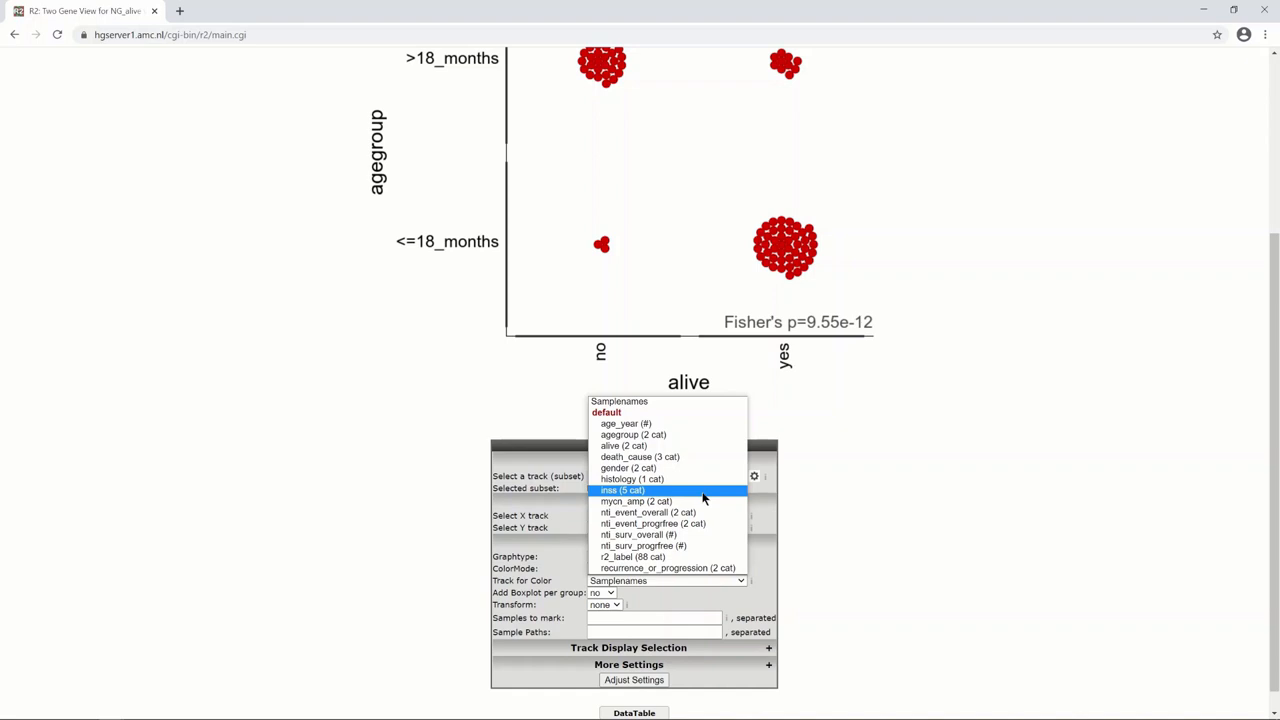
- Colour the samples by the five-category inss track and redraw with an INSS legend
click(636, 490)
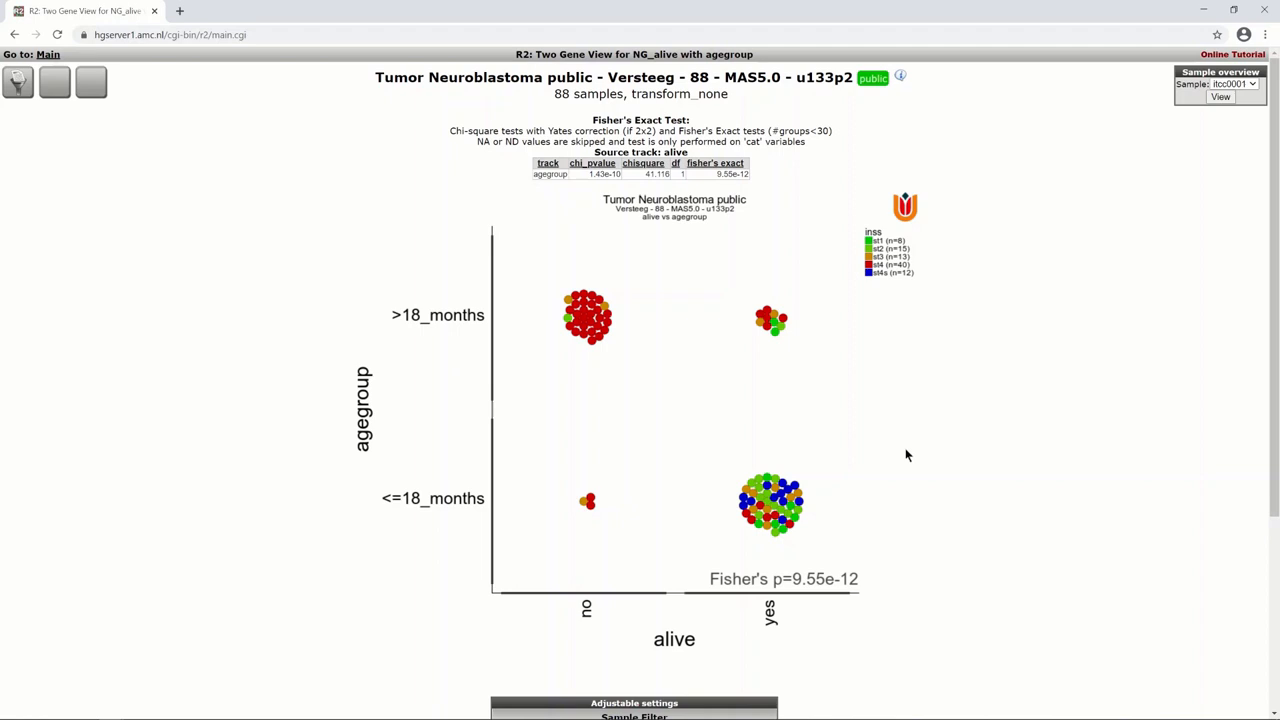
mouse_move(518, 292)
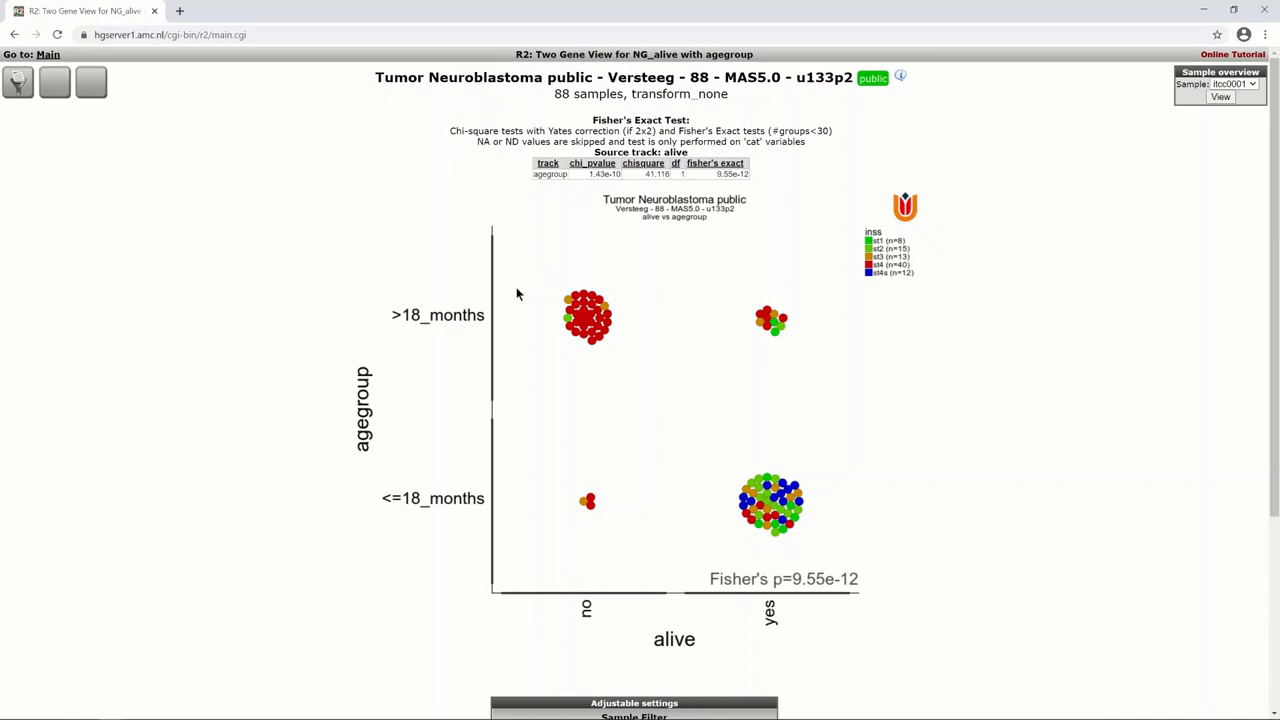
mouse_move(632, 352)
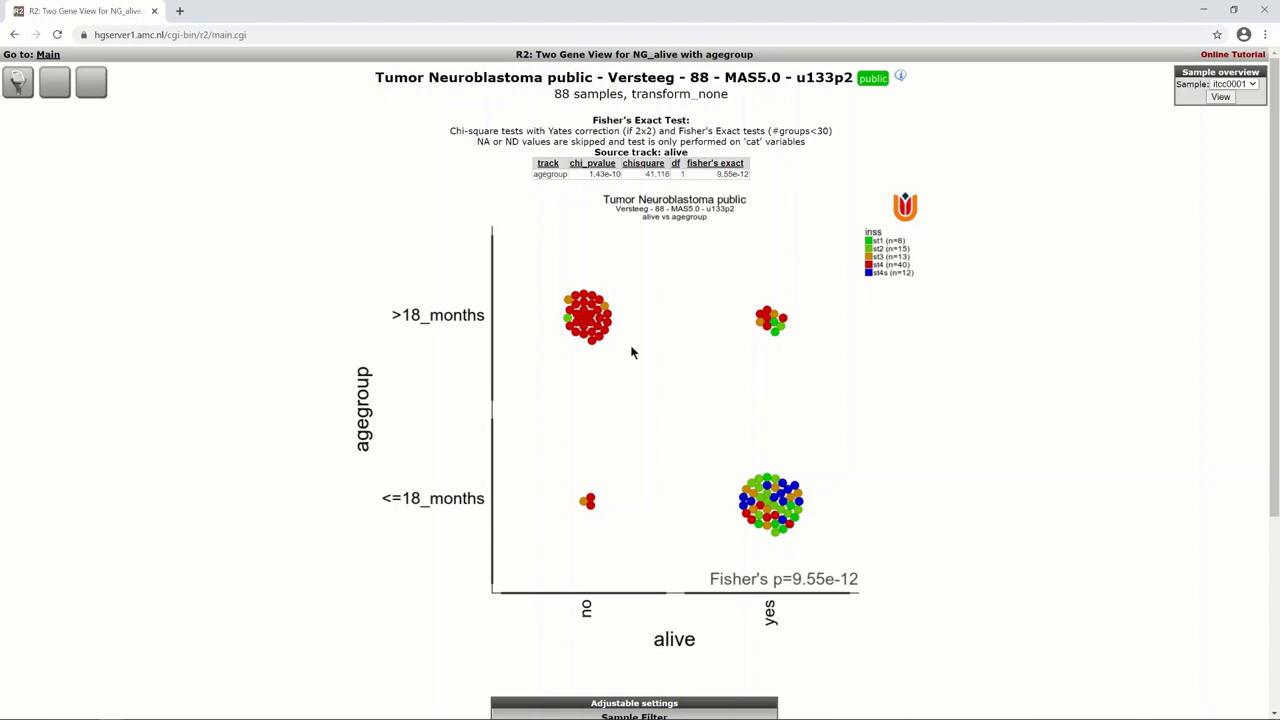
mouse_move(894, 548)
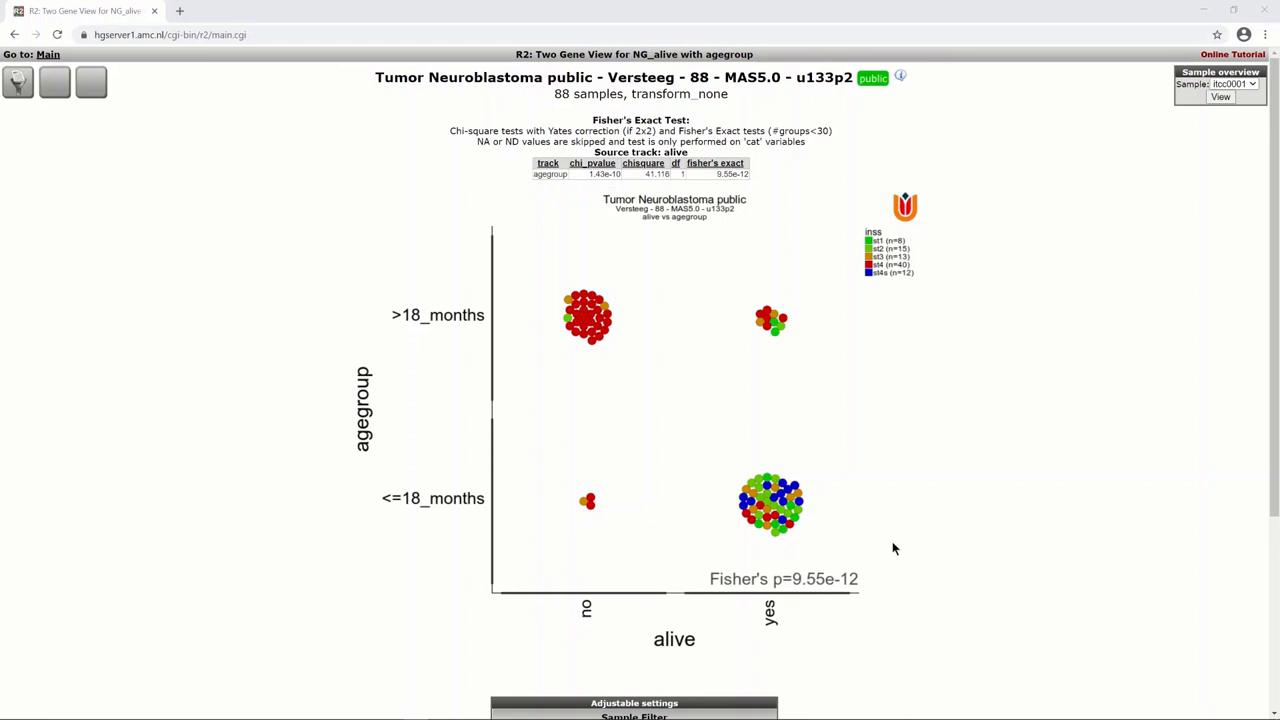
mouse_move(856, 528)
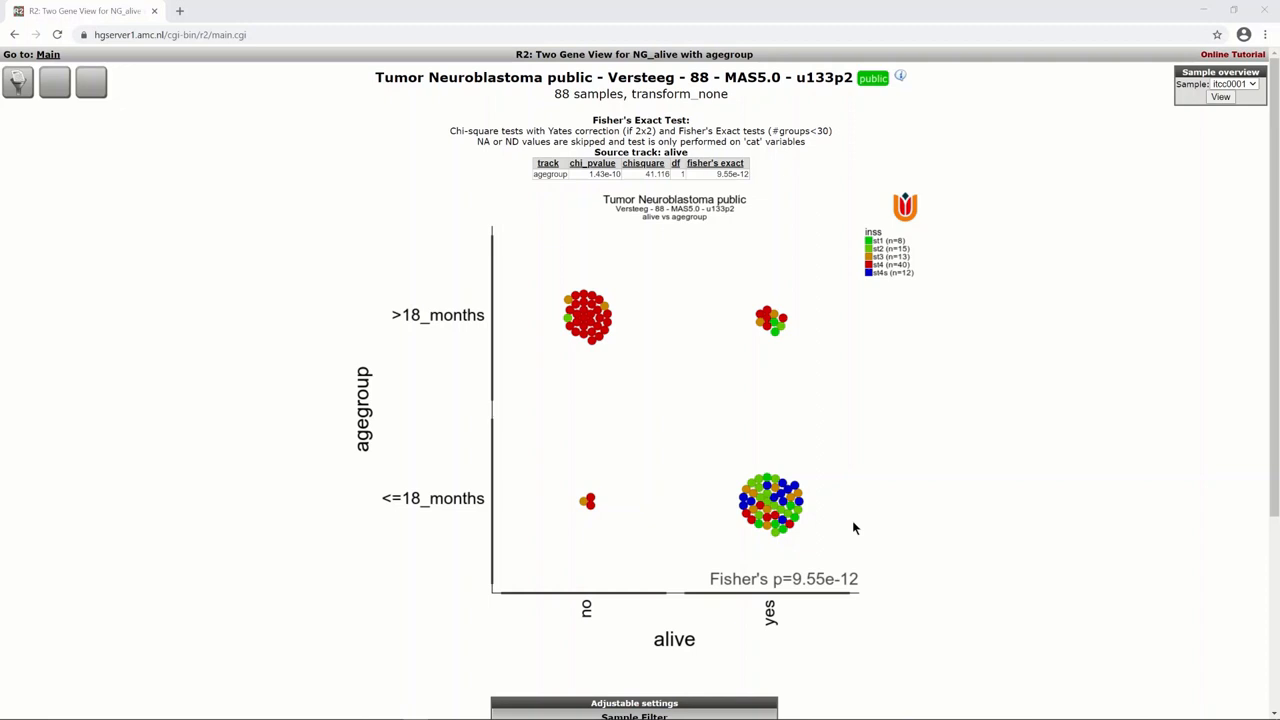
mouse_move(850, 504)
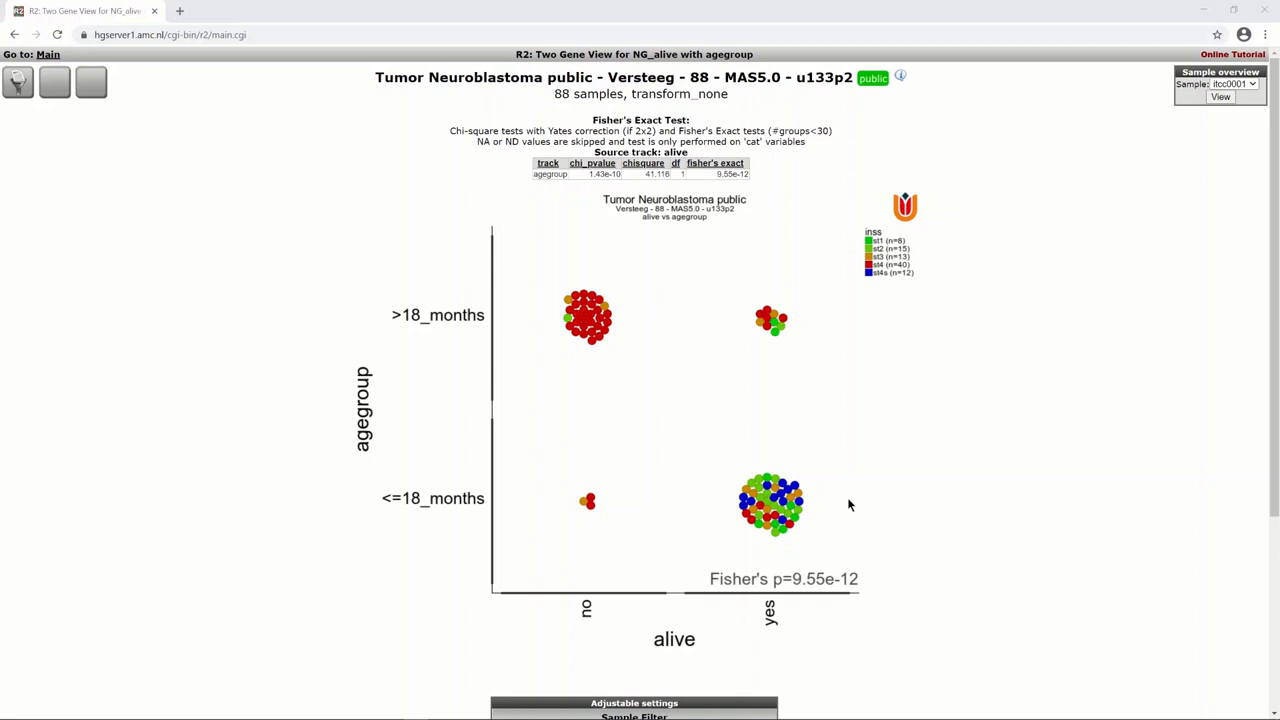
- Assign inss (5 cat) as X track and alive (2 cat) as Y track
scroll(down, 3)
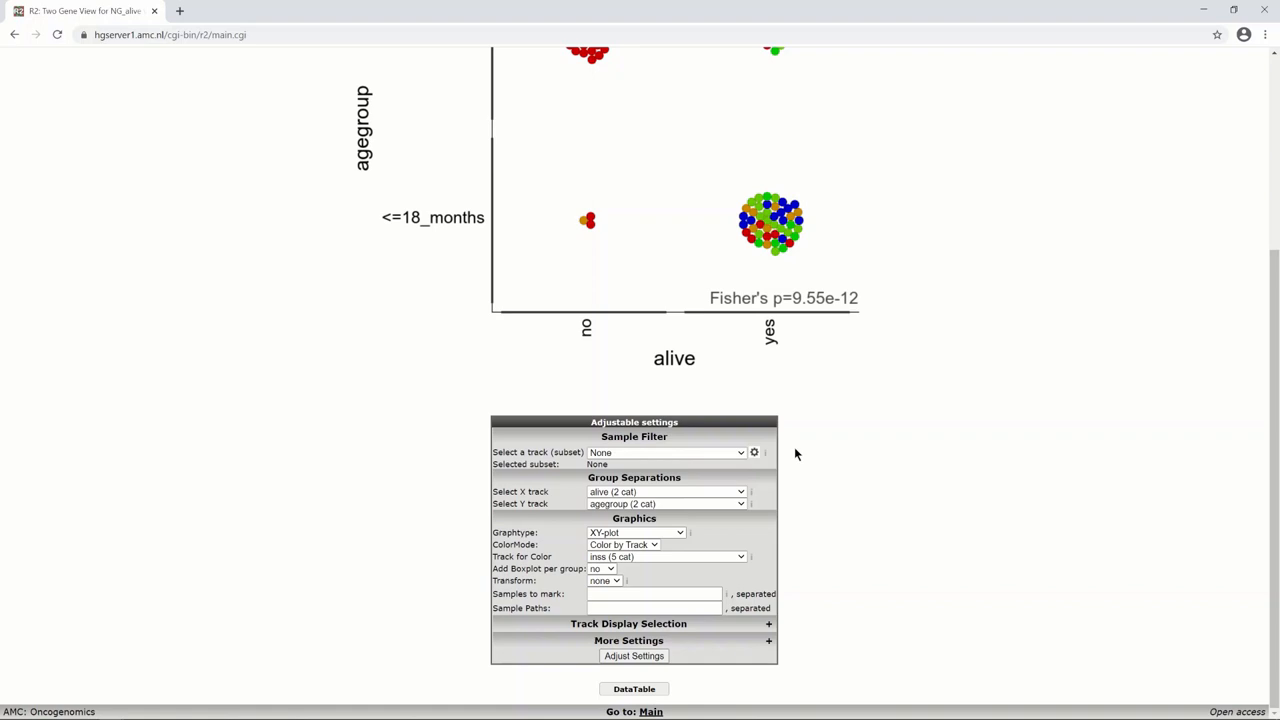
click(664, 492)
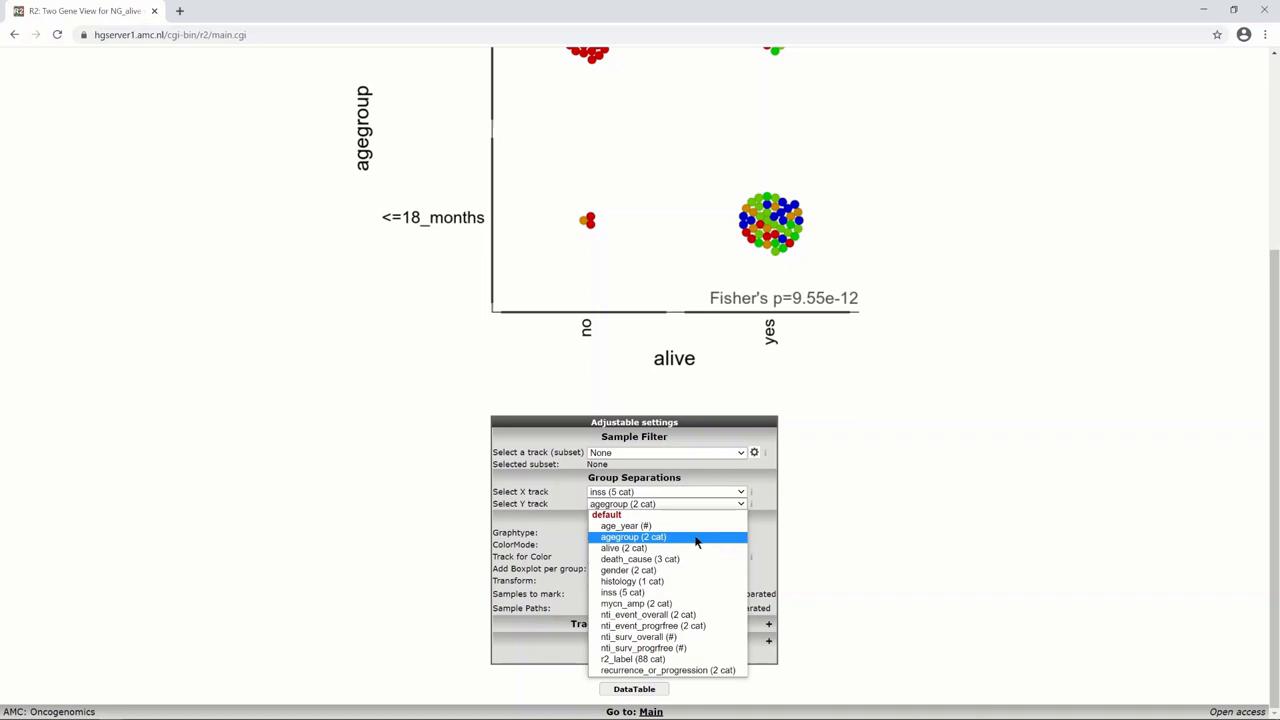
click(624, 548)
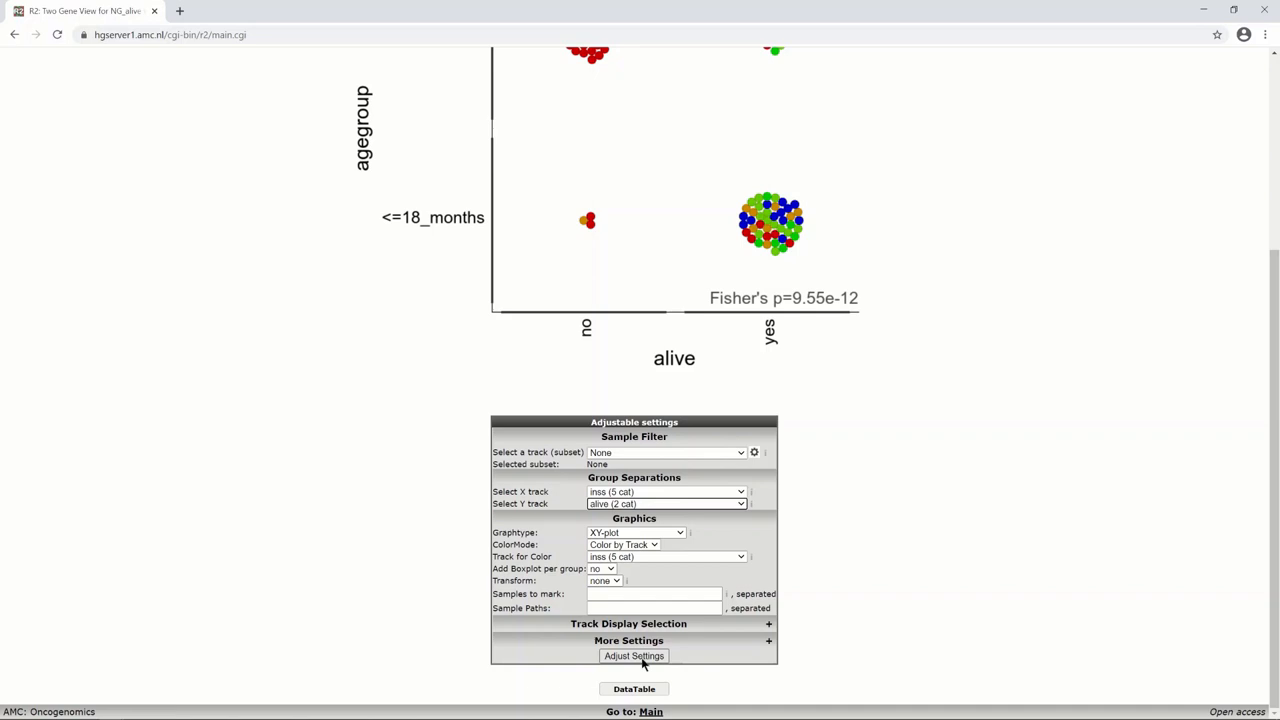
- Redraw the inss versus alive plot (p=3.07e-09), then choose age_year and nti_surv_overall as XY-plot tracks
click(634, 656)
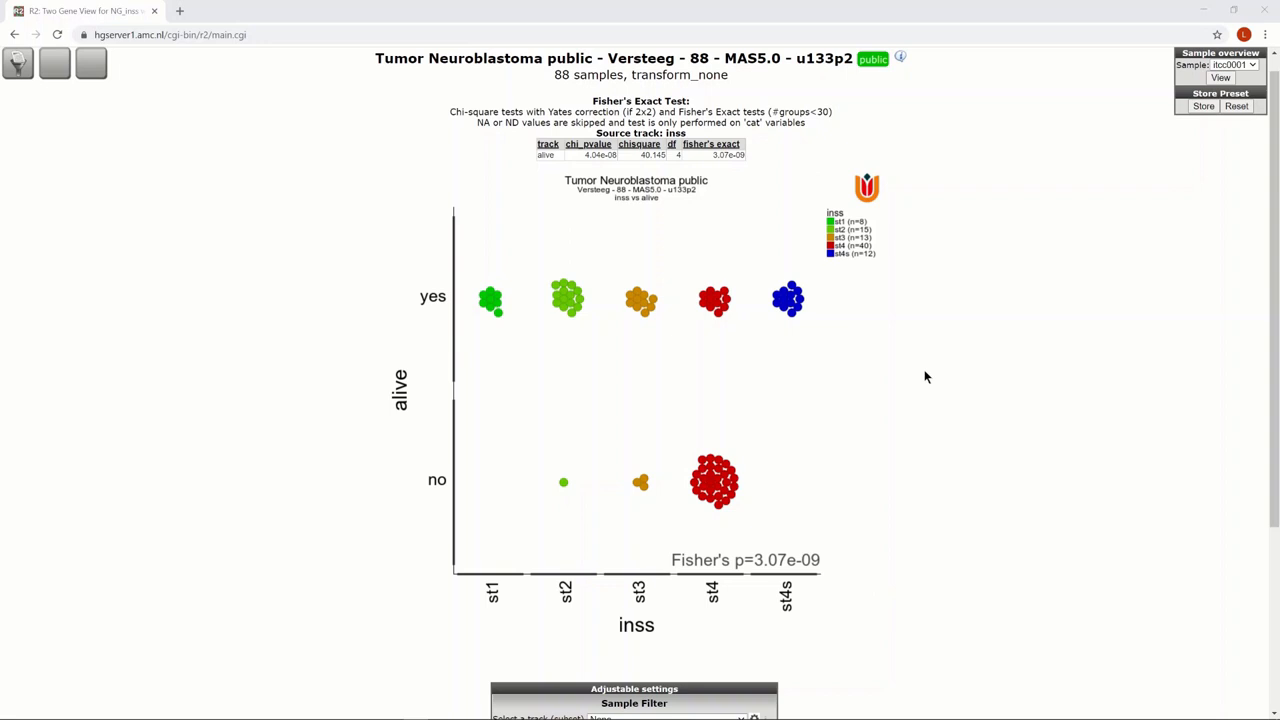
scroll(down, 3)
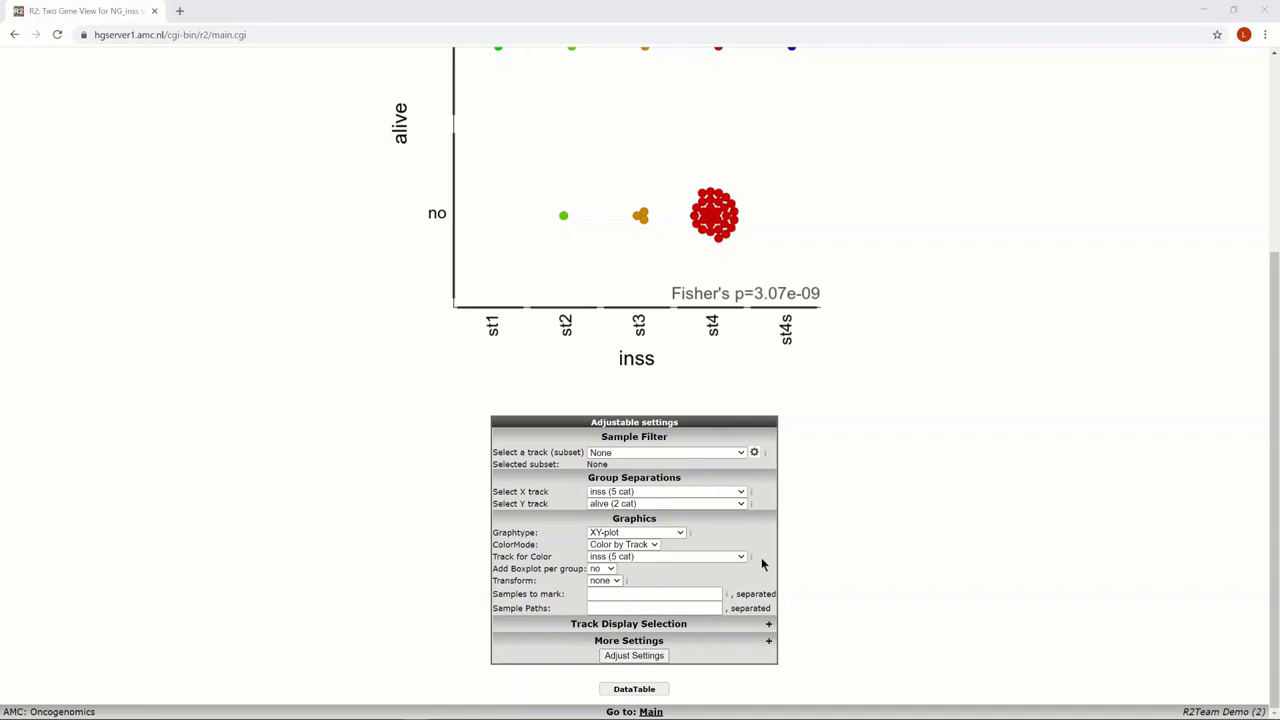
scroll(up, 3)
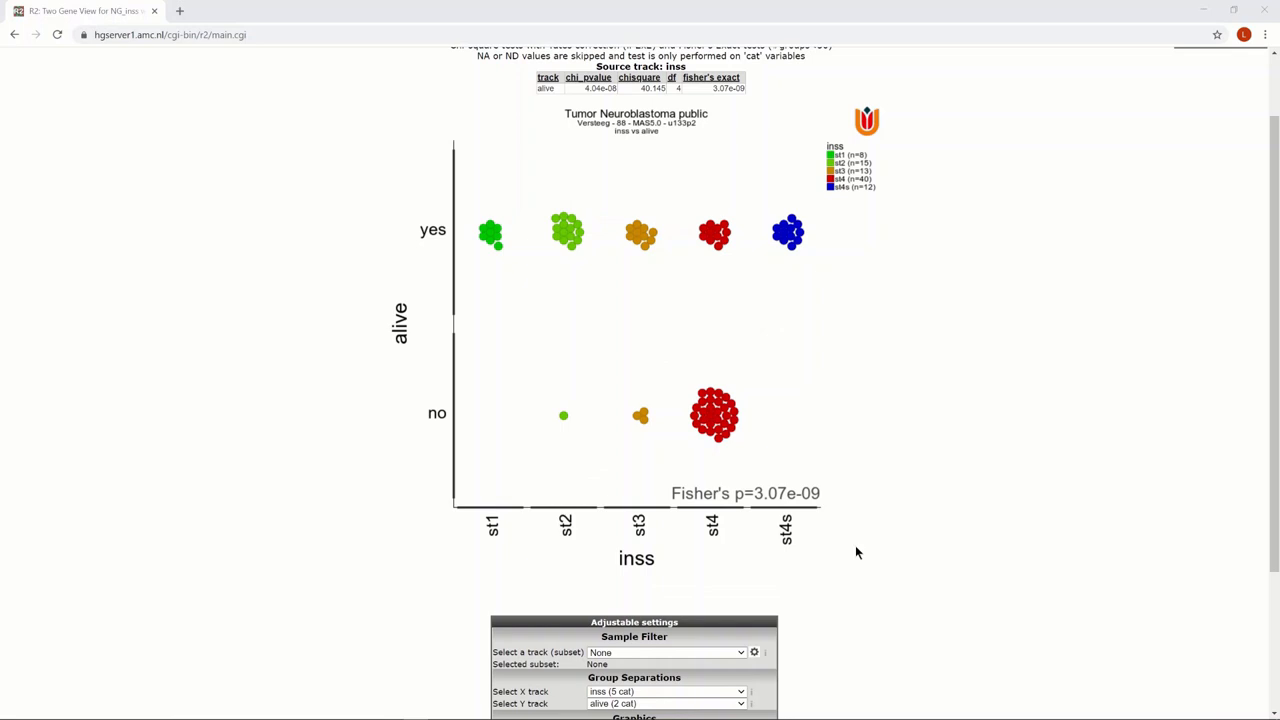
scroll(up, 3)
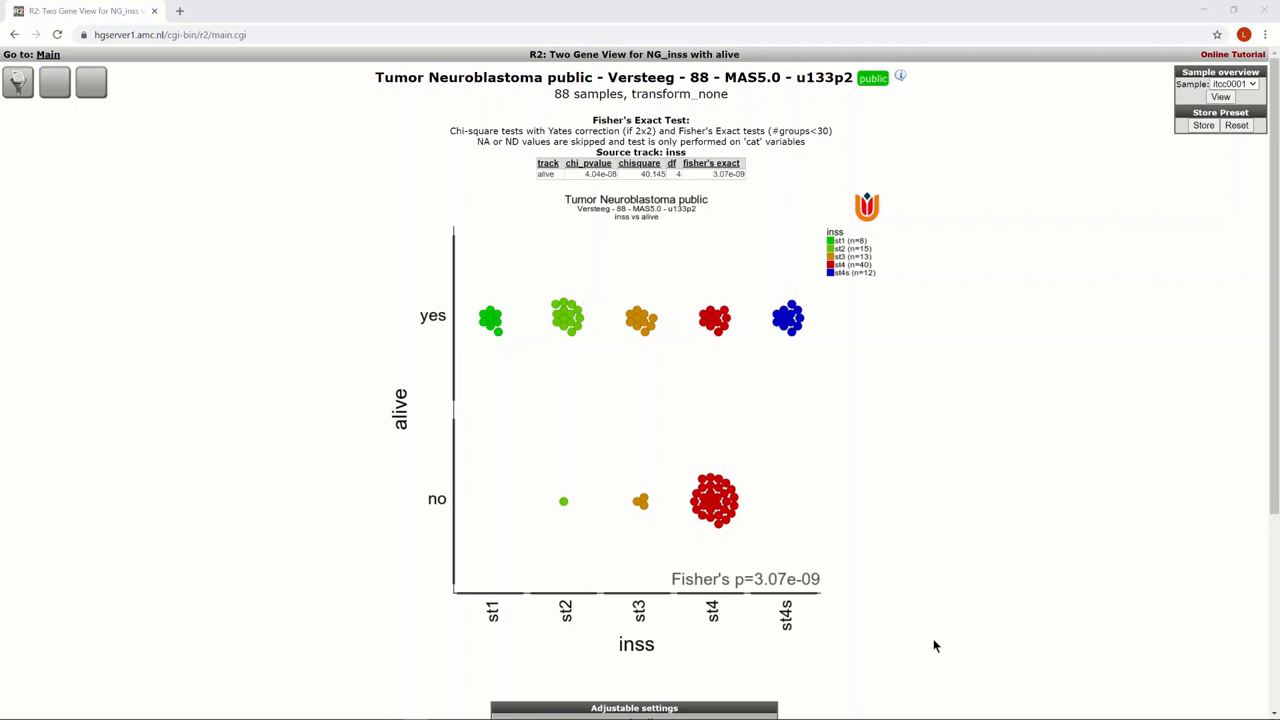
click(742, 512)
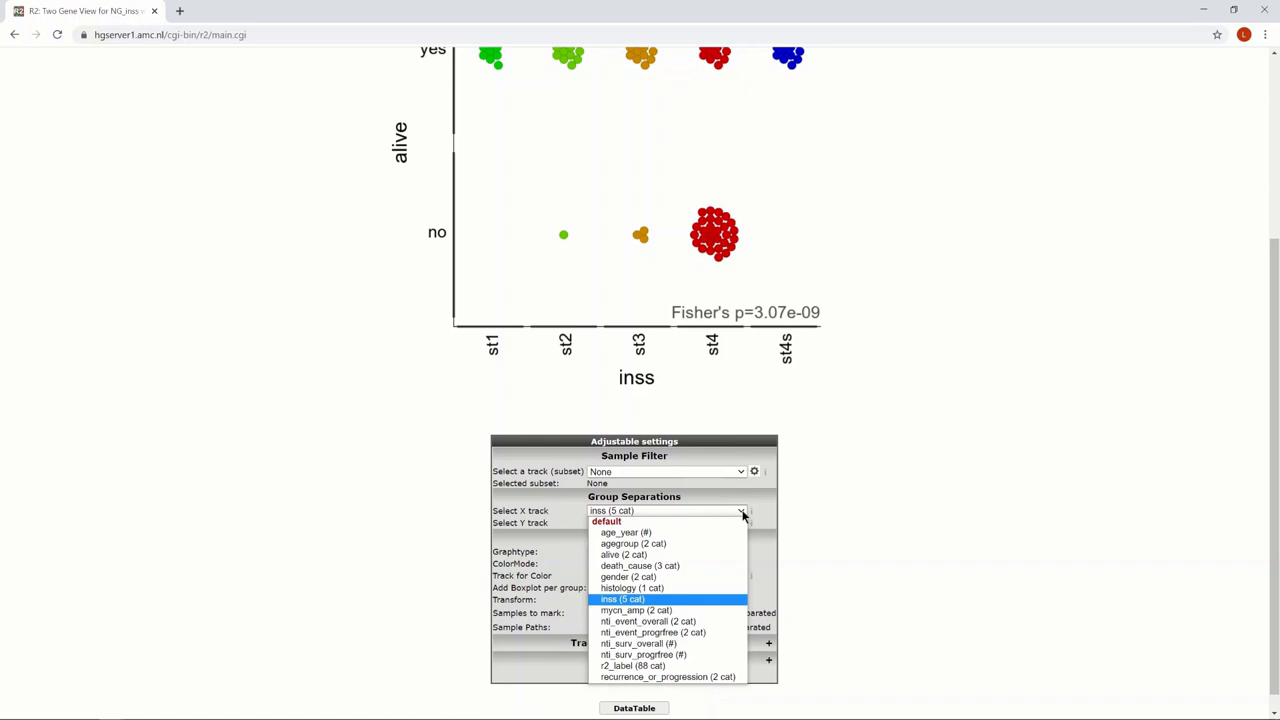
mouse_move(640, 588)
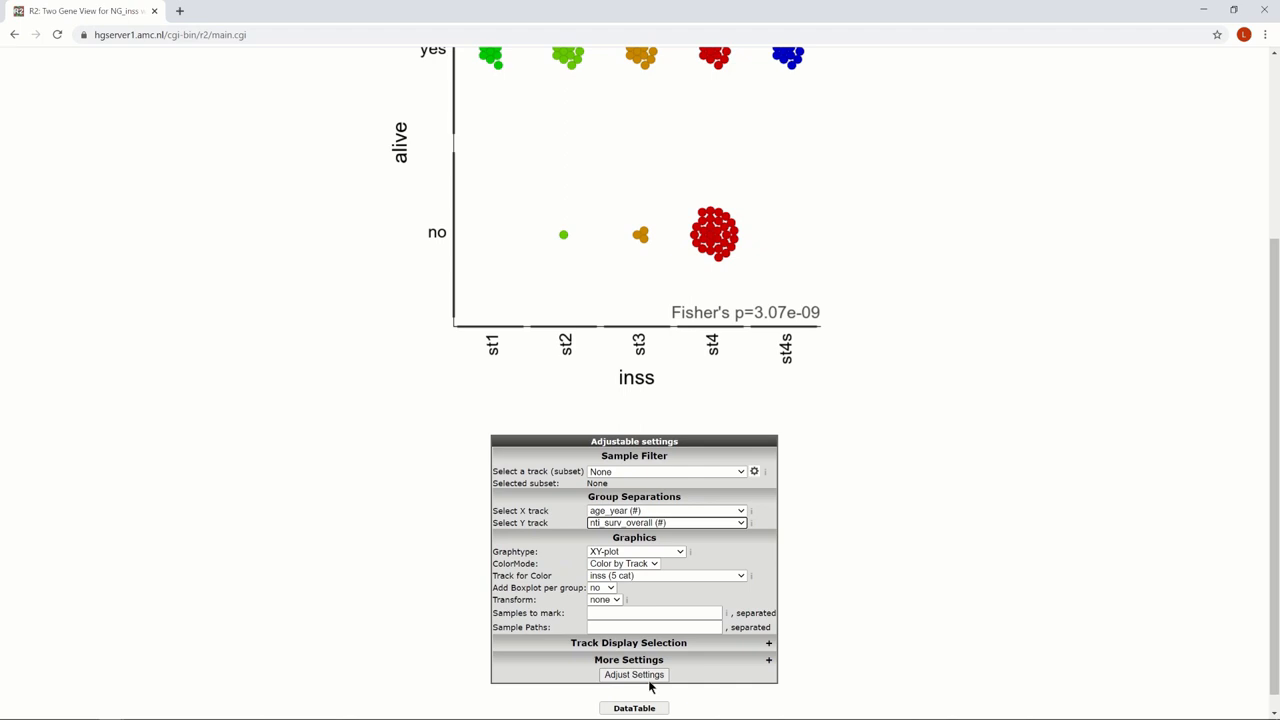
- Render the age_year versus nti_surv_overall scatter plot (r=-0.459, p=7.03e-06)
click(624, 564)
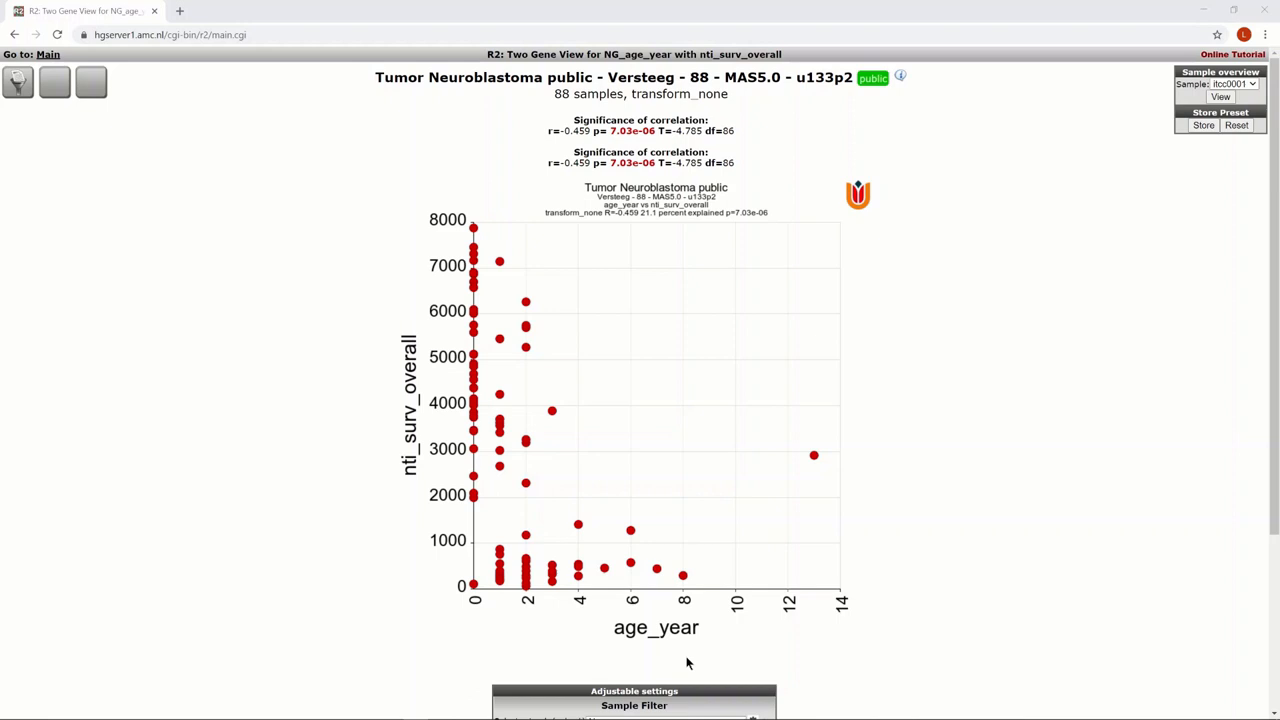
mouse_move(576, 146)
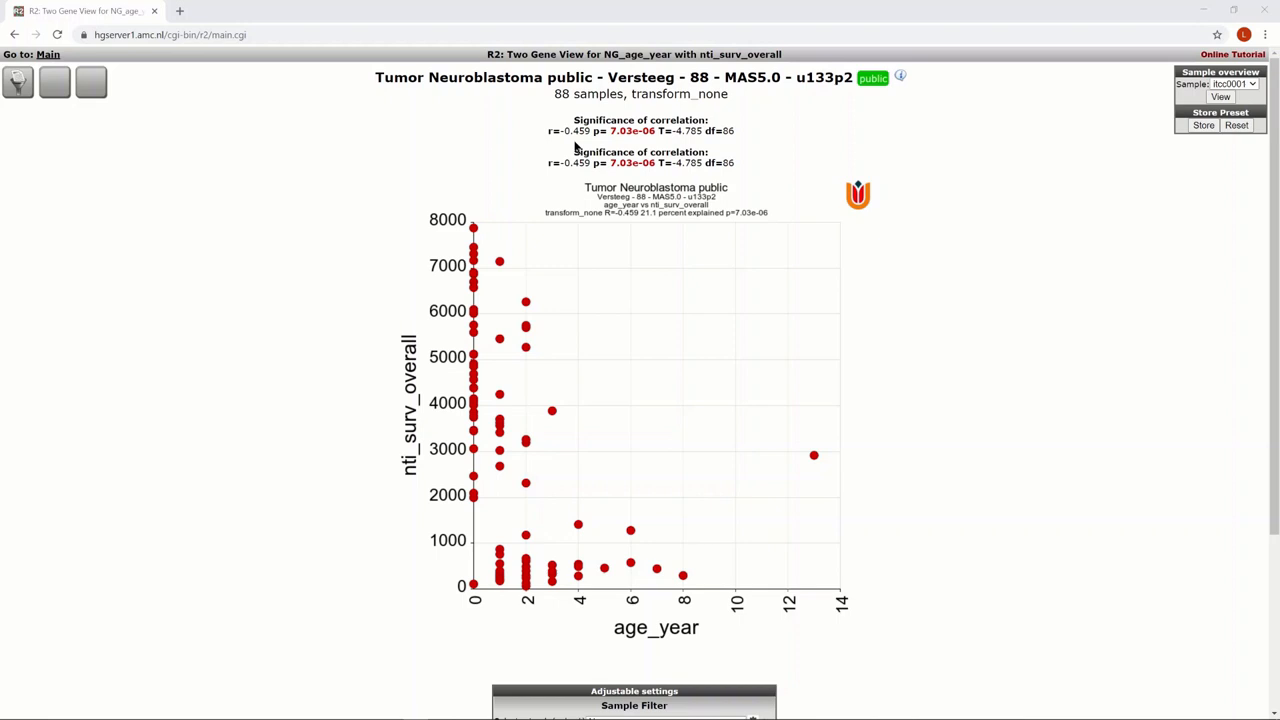
mouse_move(992, 632)
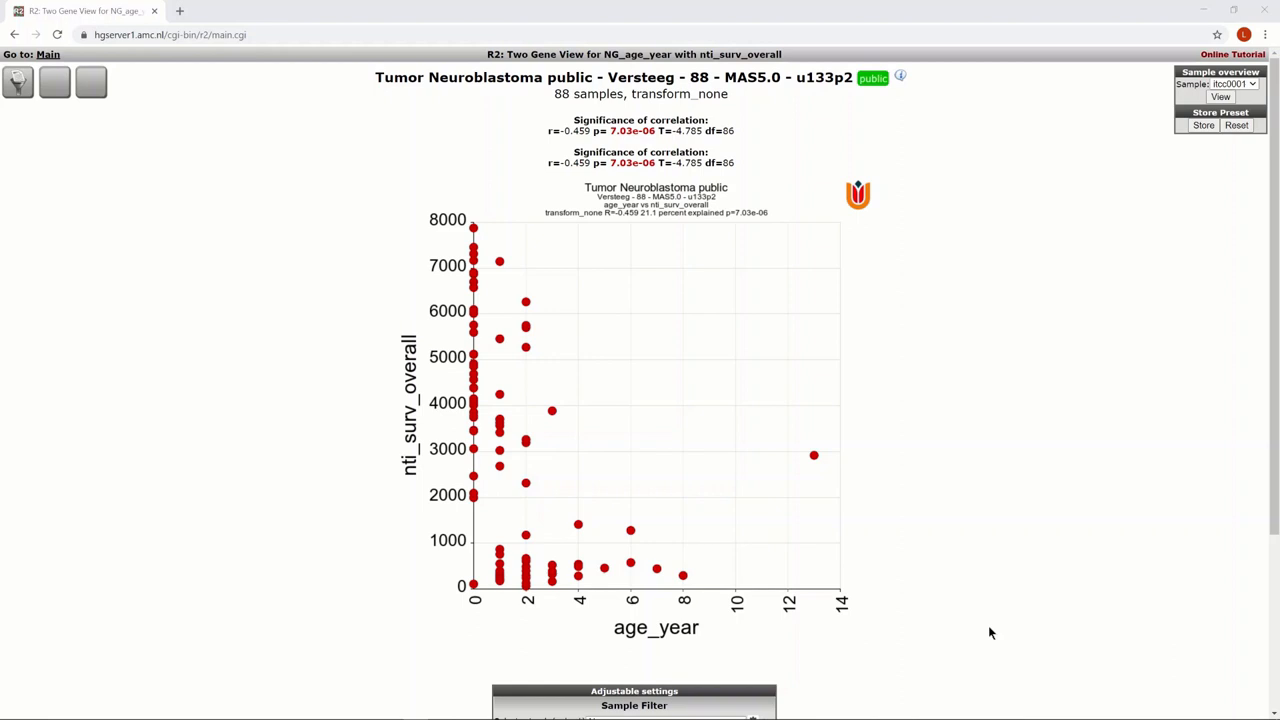
- Plot nti_surv_overall grouped by inss stage with one-way ANOVA p=2.23e-07
click(738, 516)
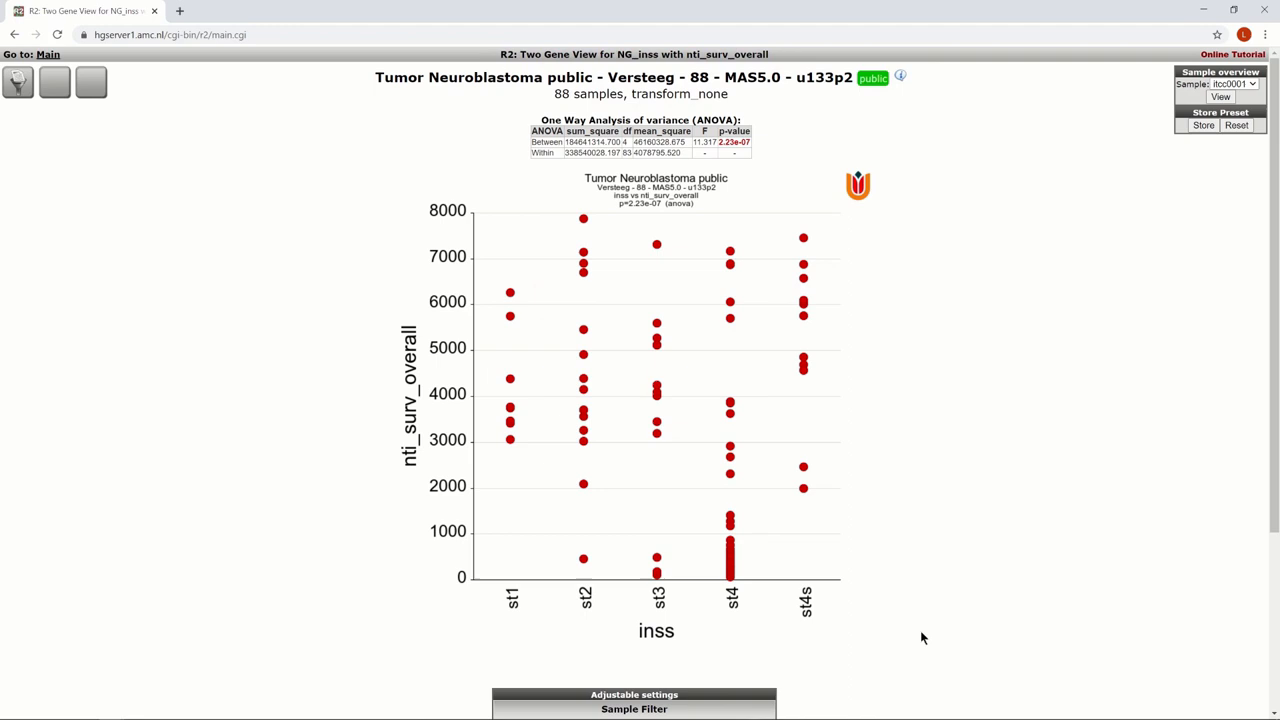
mouse_move(752, 146)
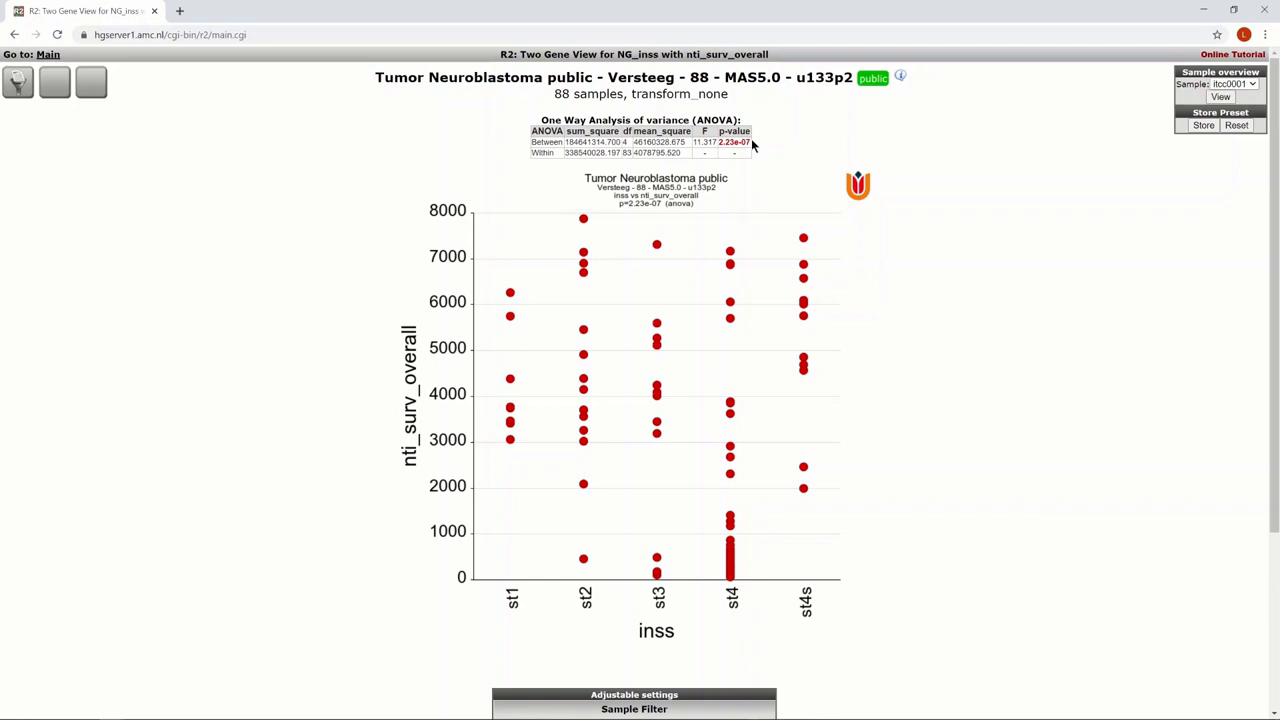
mouse_move(758, 168)
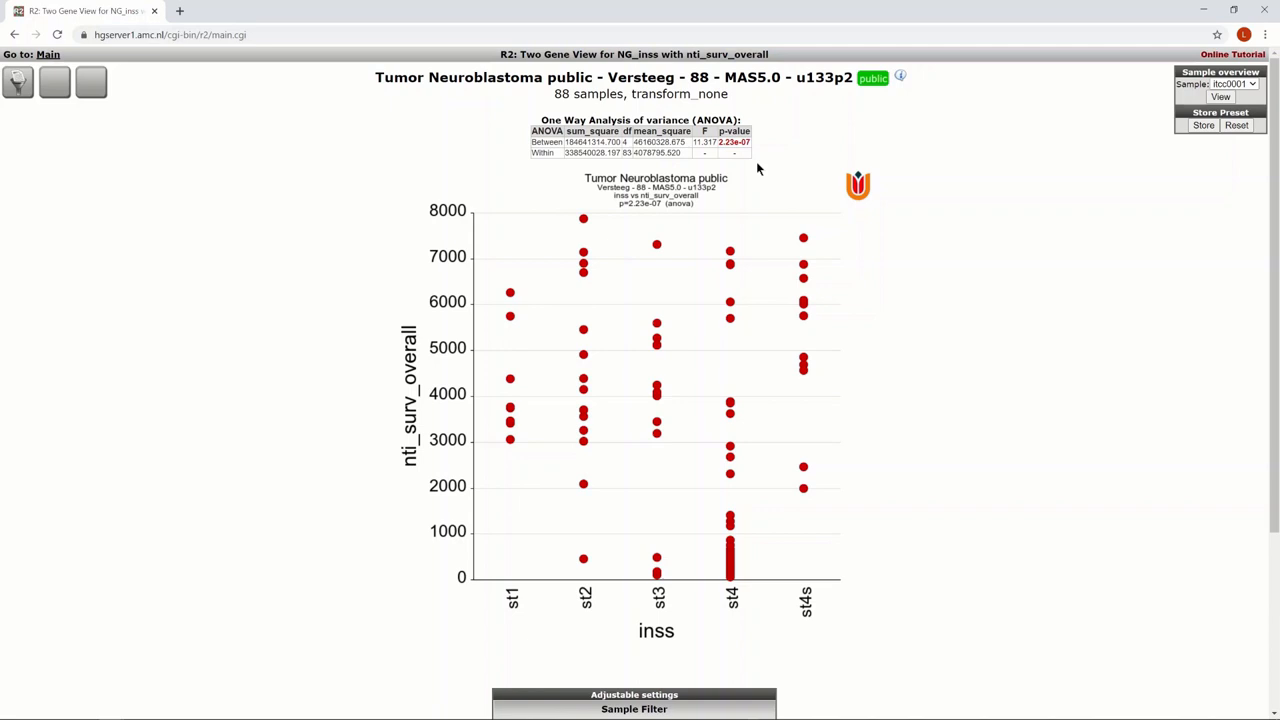
mouse_move(864, 654)
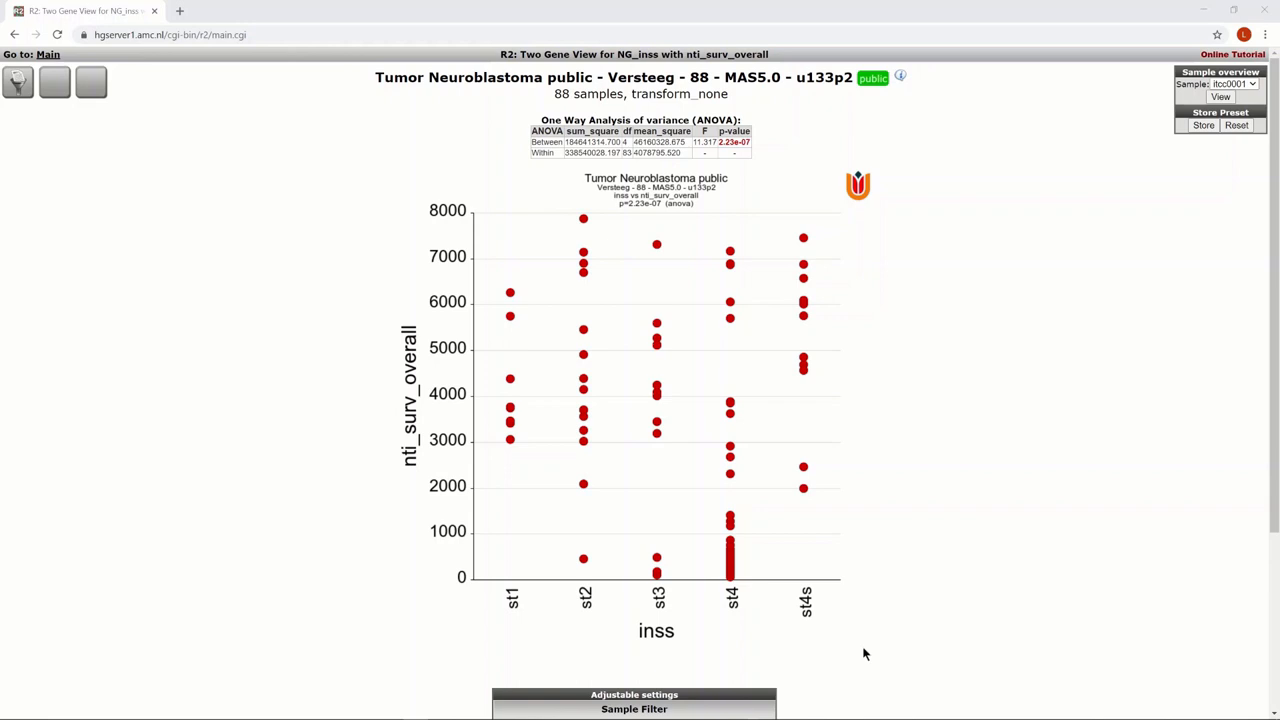
- Redraw survival by inss as a coloured BoxDotPlot, then as a BarPlot with error bars
scroll(down, 3)
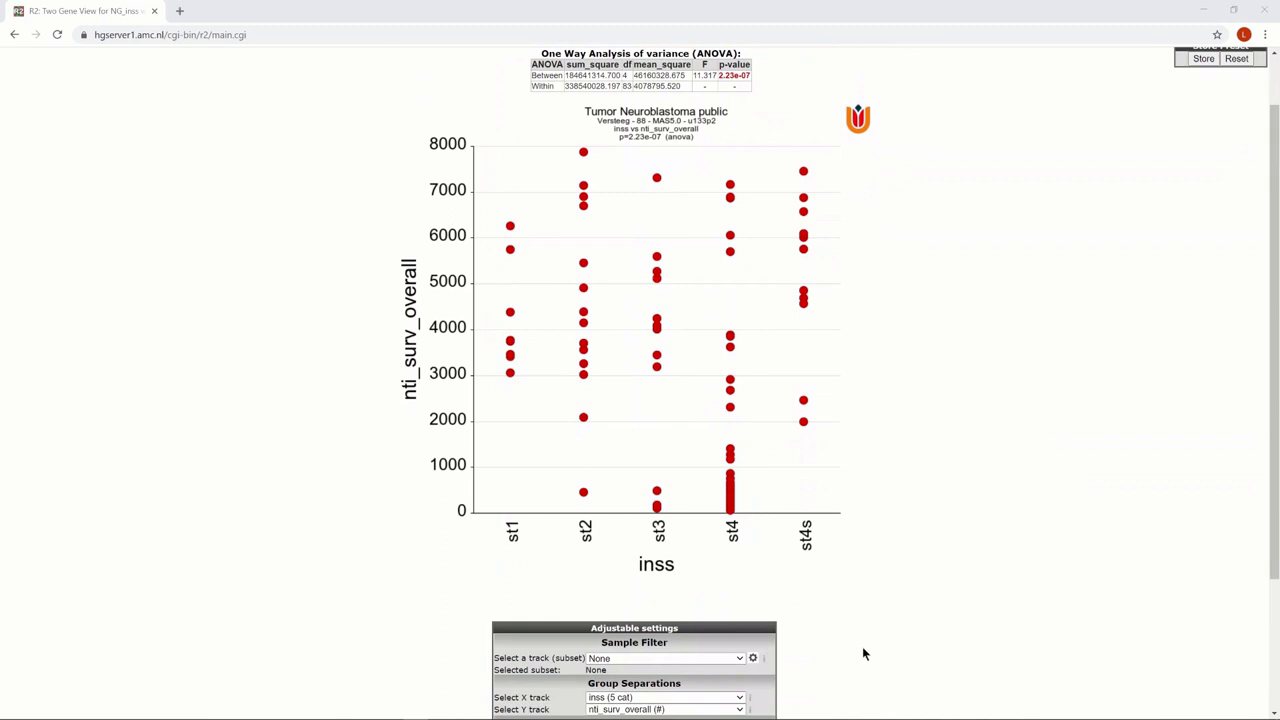
scroll(down, 3)
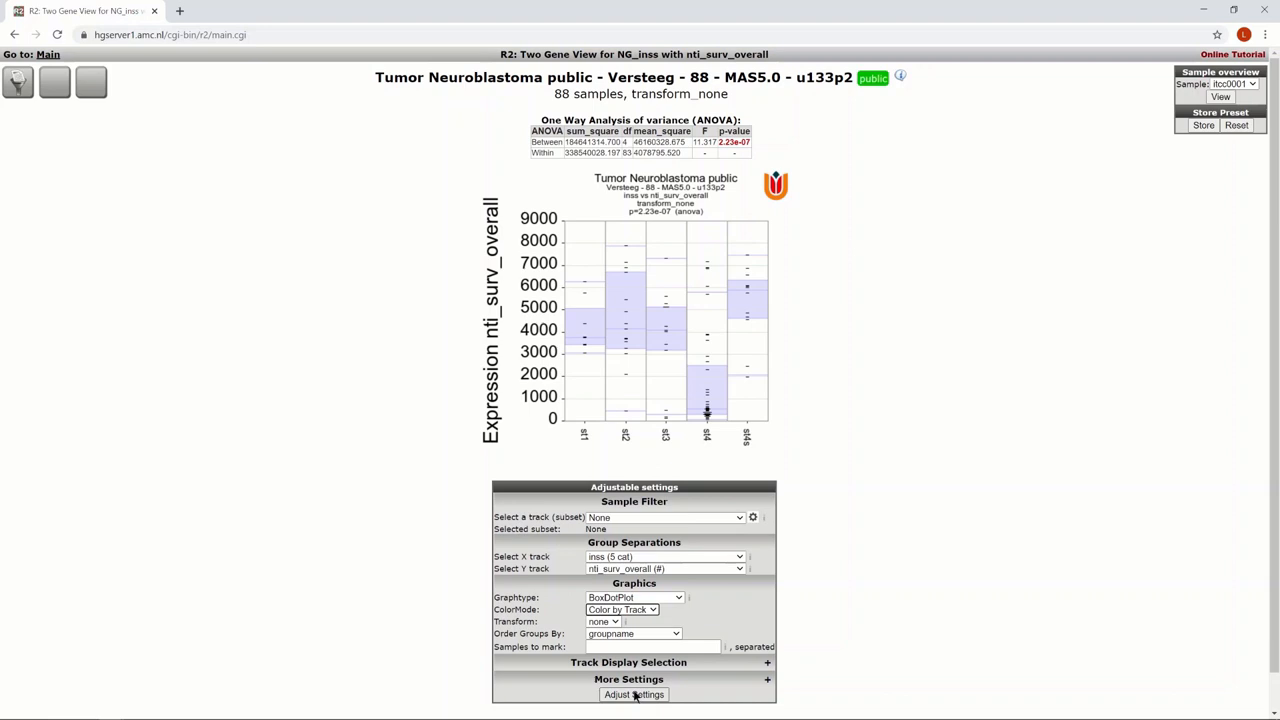
click(634, 694)
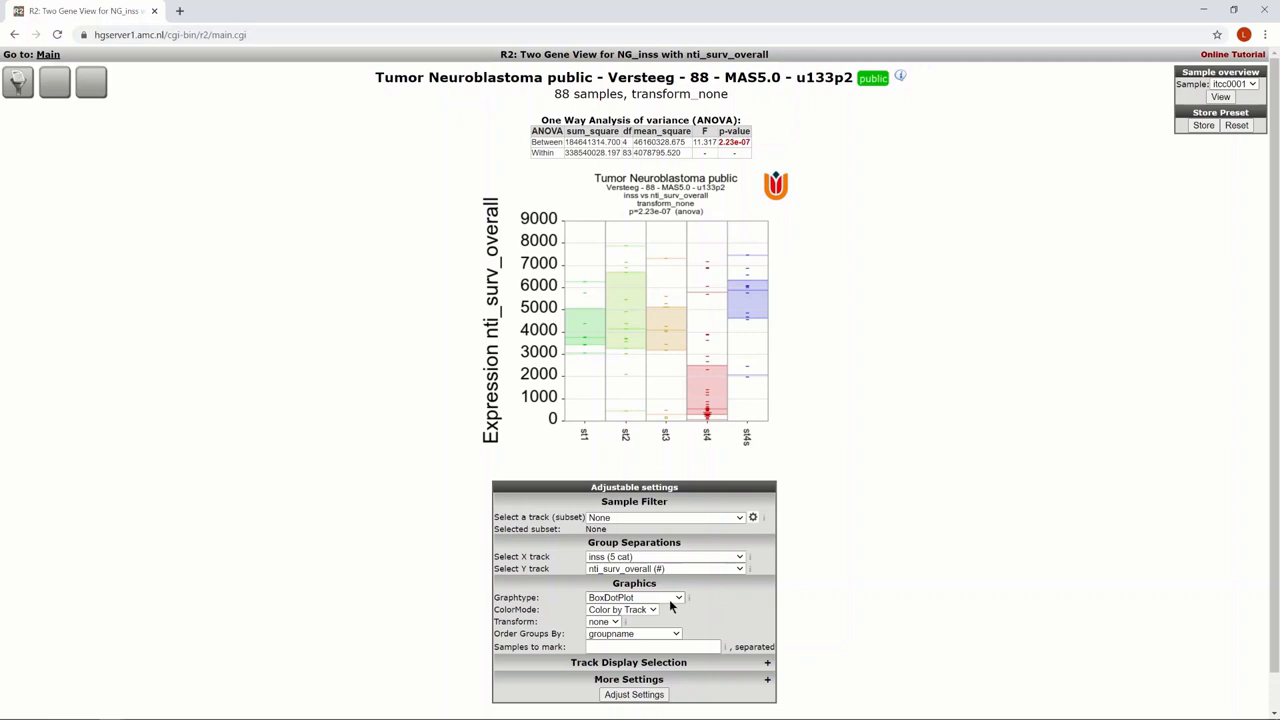
click(636, 596)
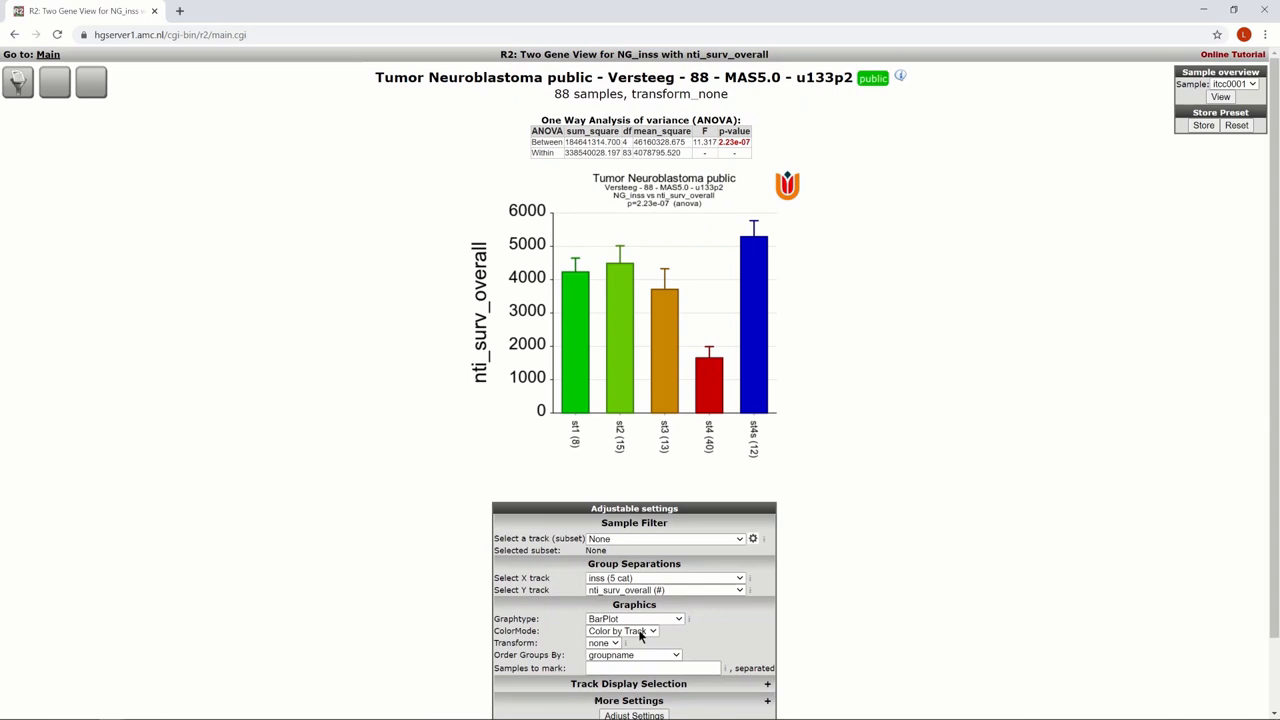
- Render nti_surv_overall by inss stage as a coloured BoxPlot
click(636, 618)
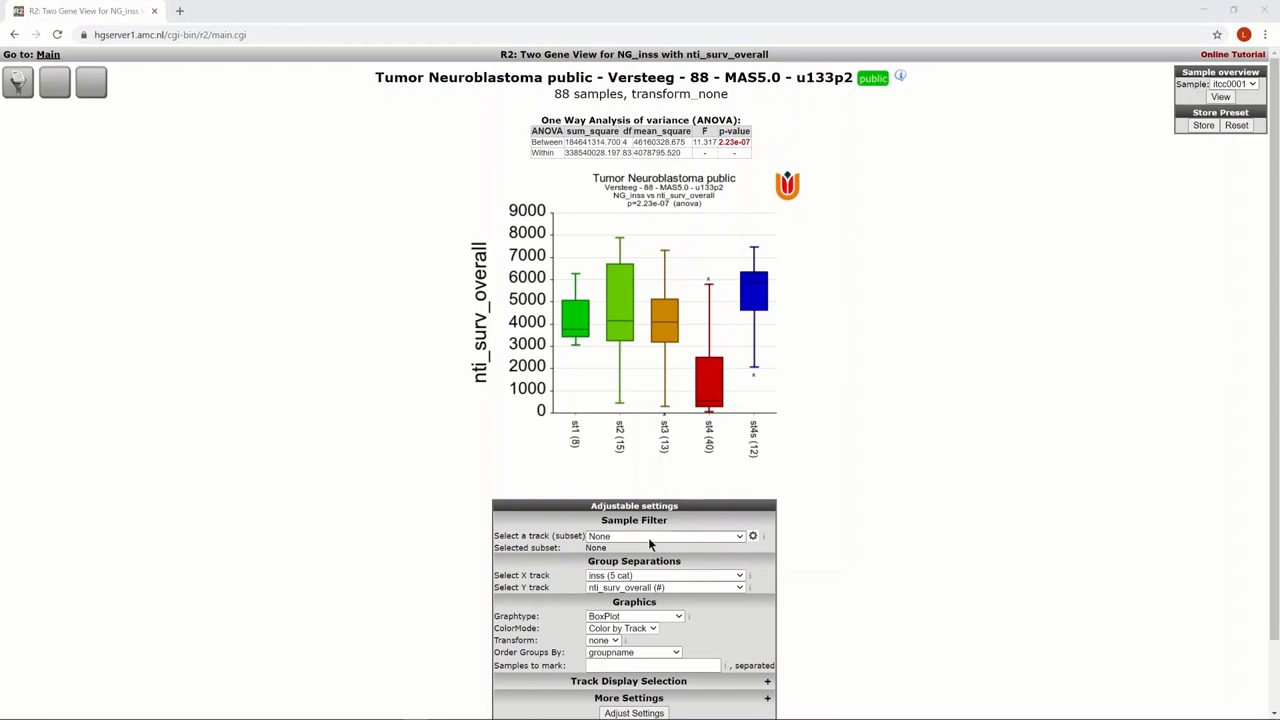
mouse_move(670, 582)
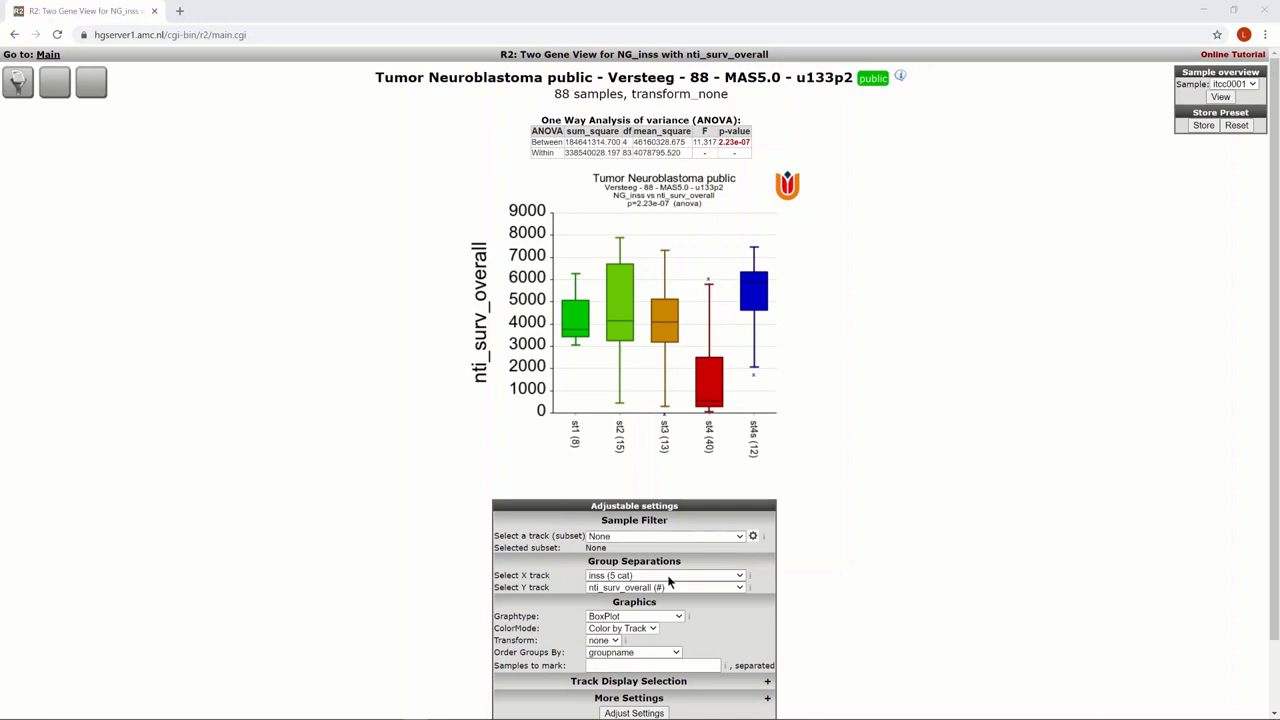
- Plot agegroup (X) against inss (Y) as a stacked bar chart with Fisher exact statistics
click(664, 576)
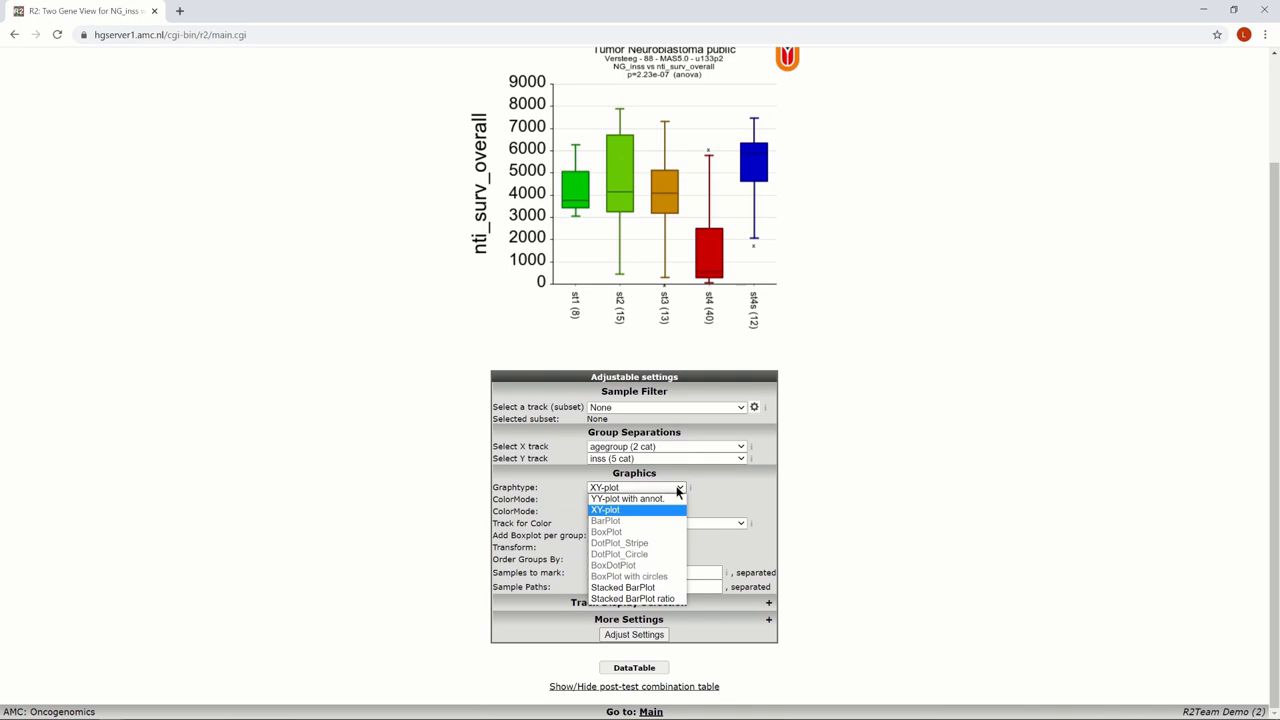
click(632, 598)
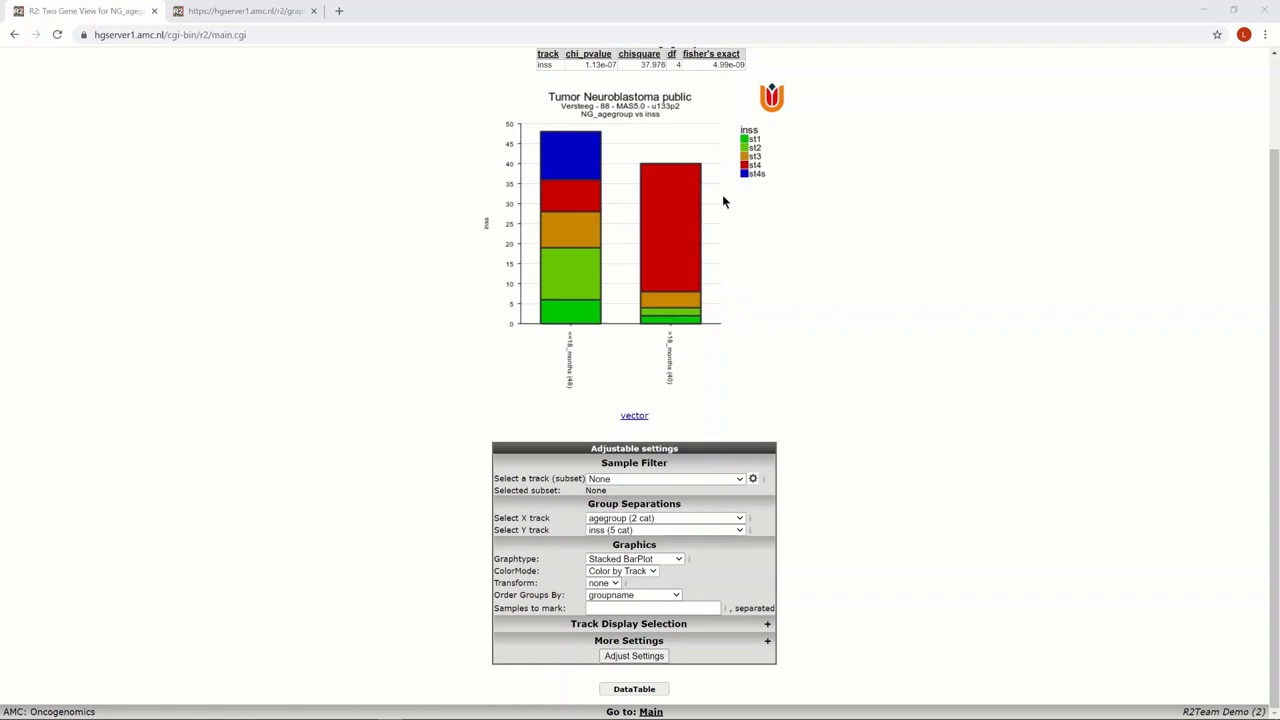
mouse_move(826, 482)
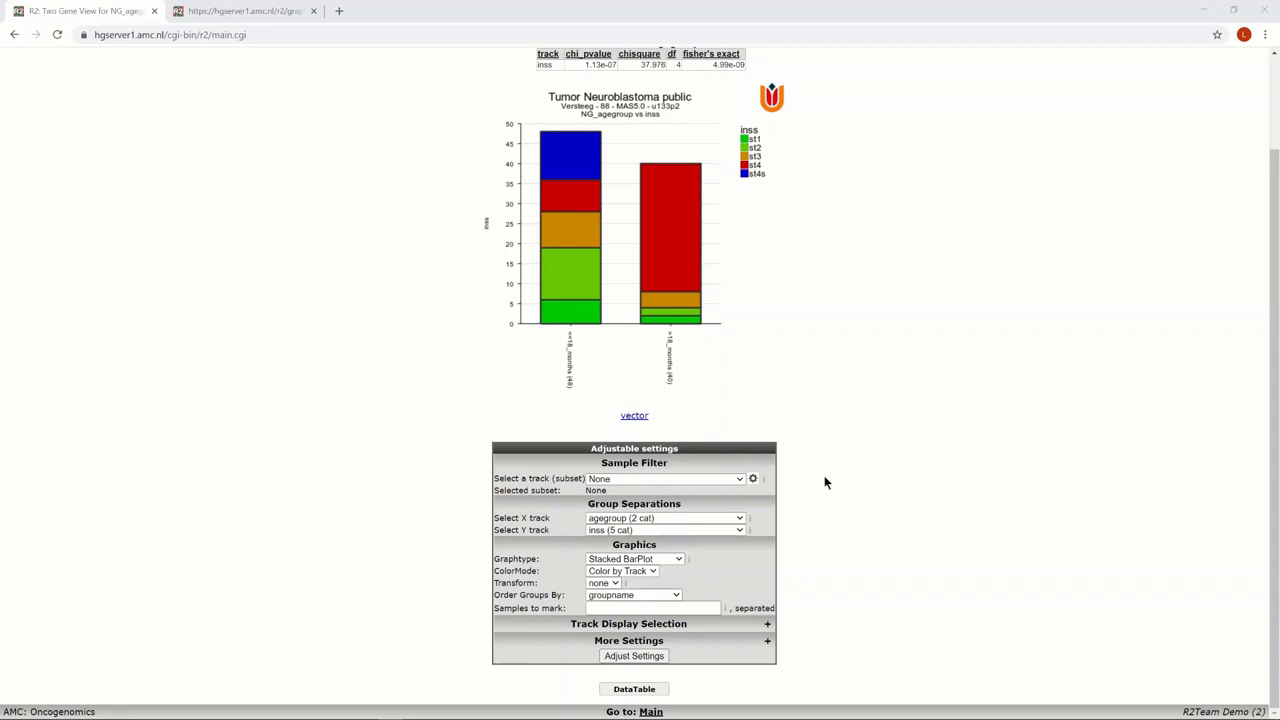
- Redraw the agegroup versus inss chart as Stacked BarPlot ratio, each bar scaled to 100
click(634, 656)
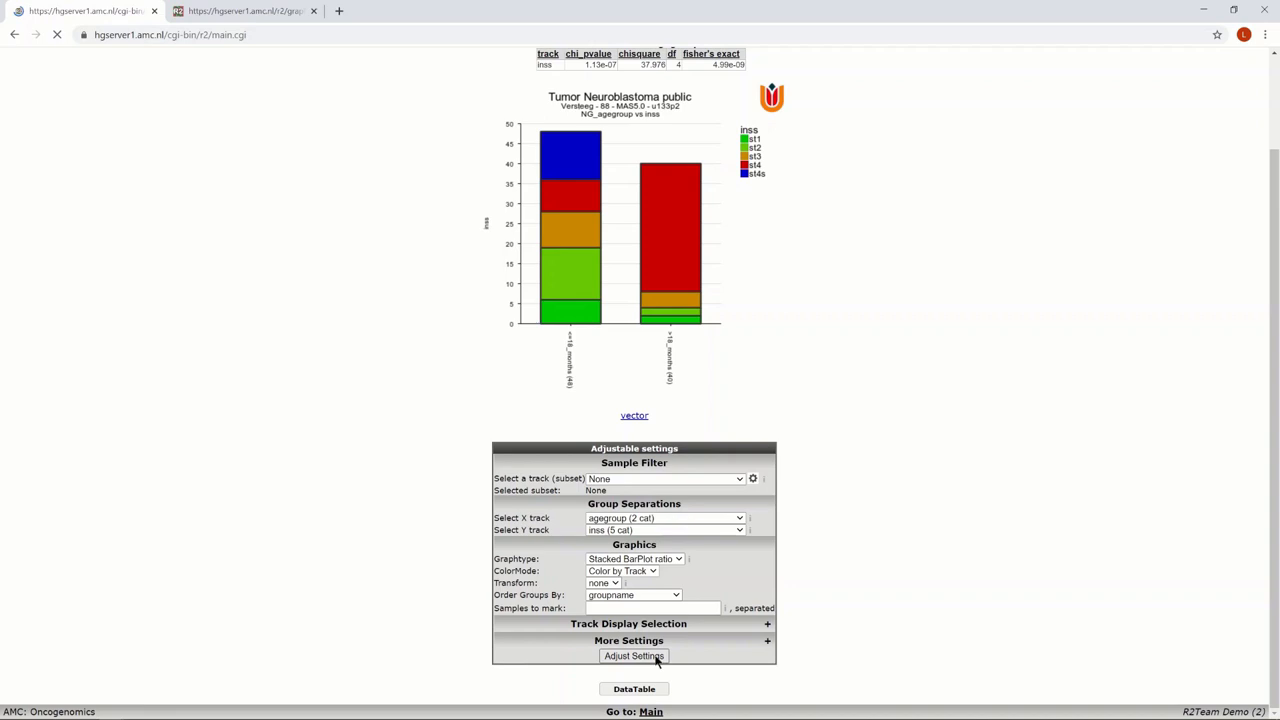
click(634, 656)
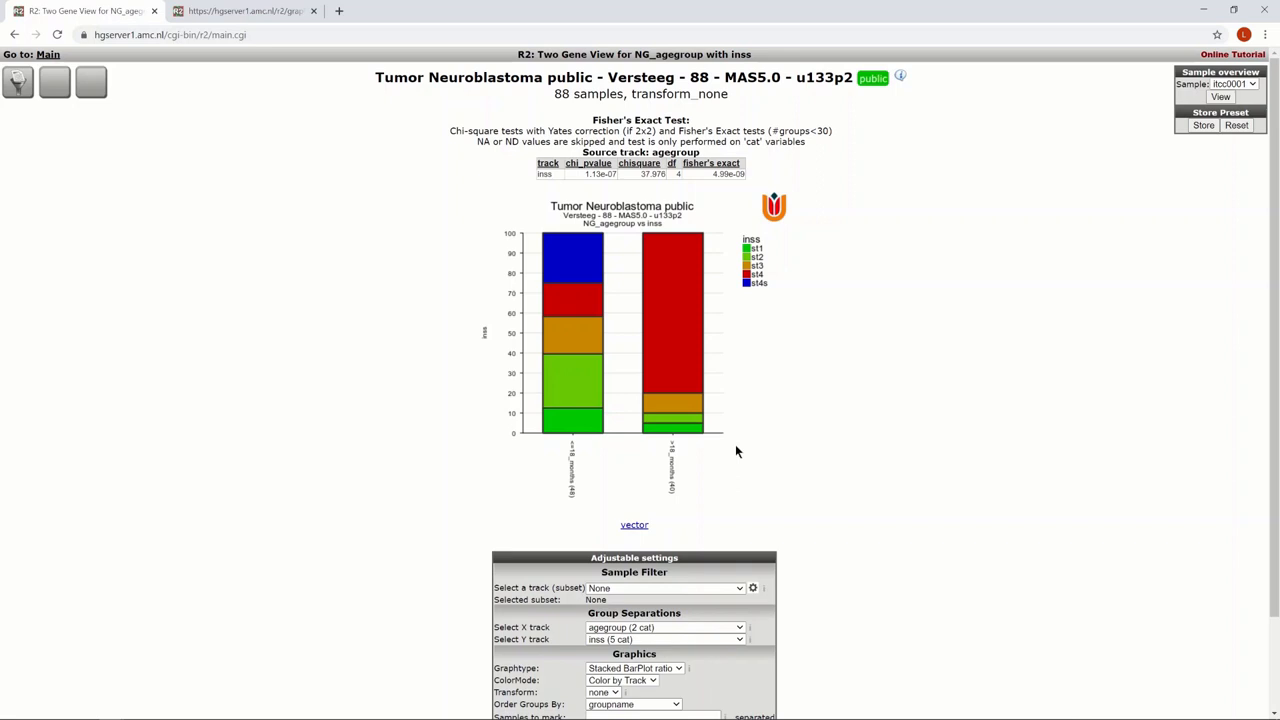
mouse_move(710, 402)
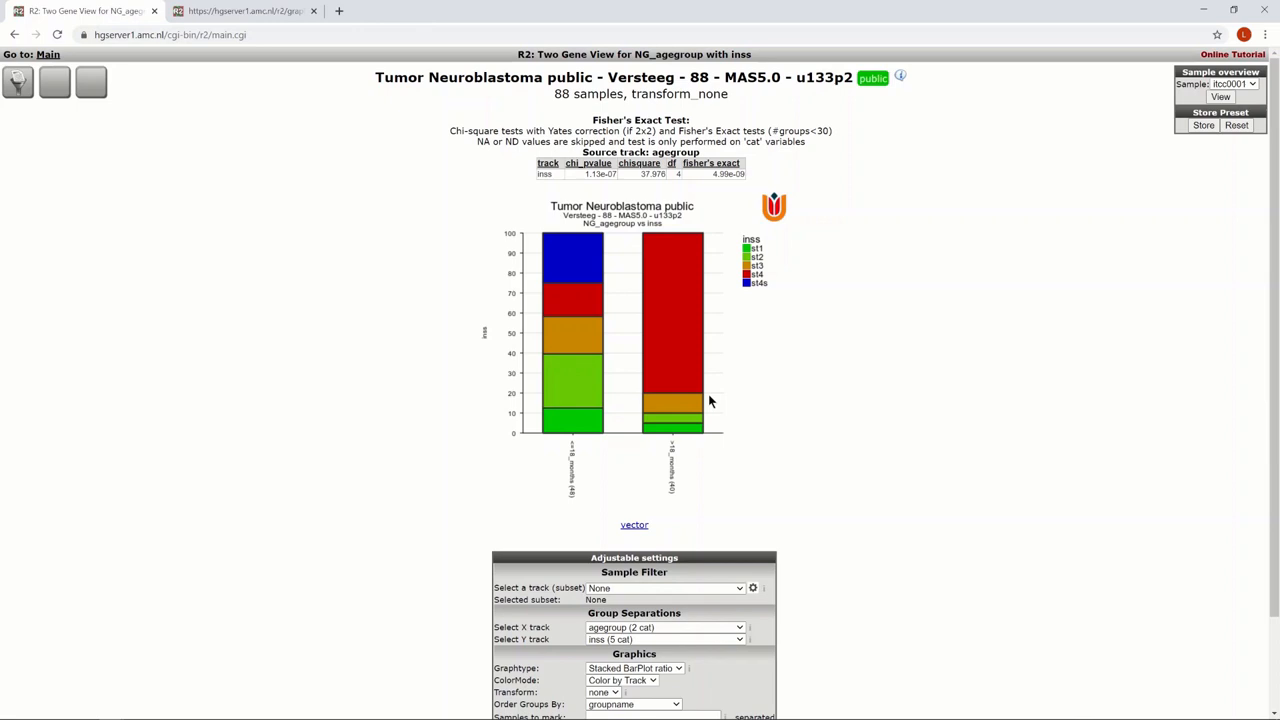
mouse_move(696, 400)
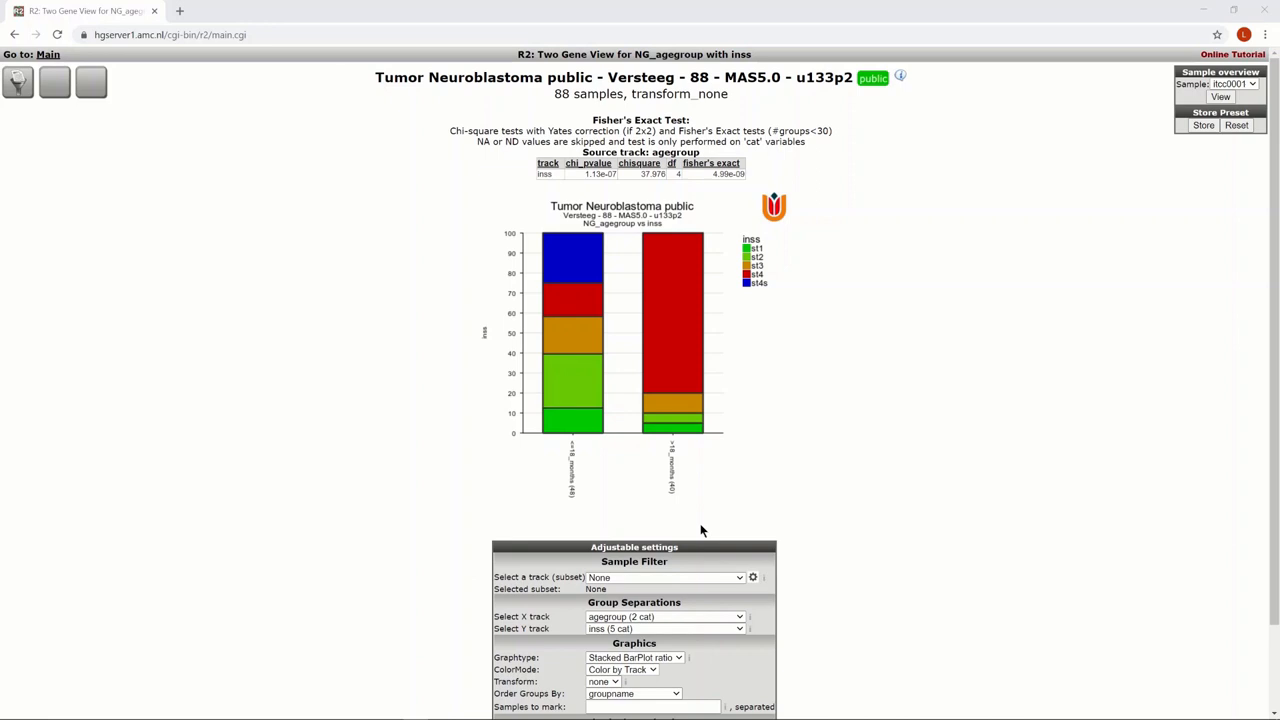
right_click(628, 358)
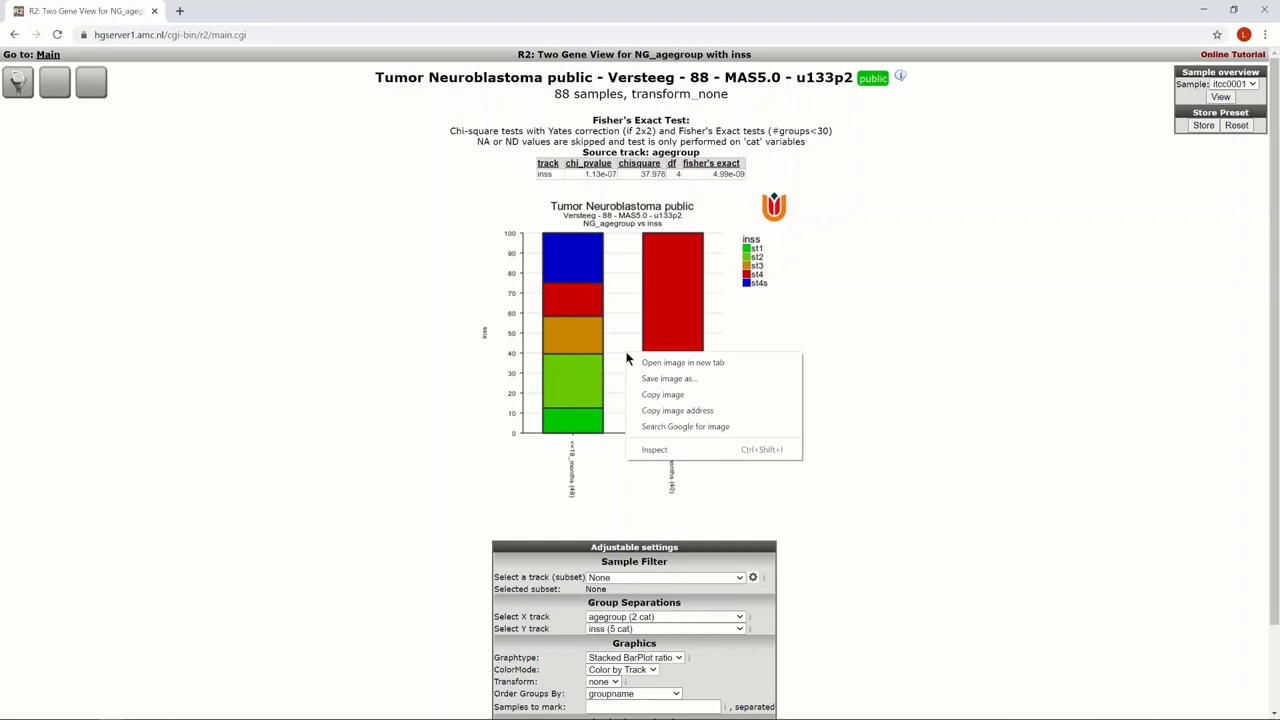
mouse_move(664, 394)
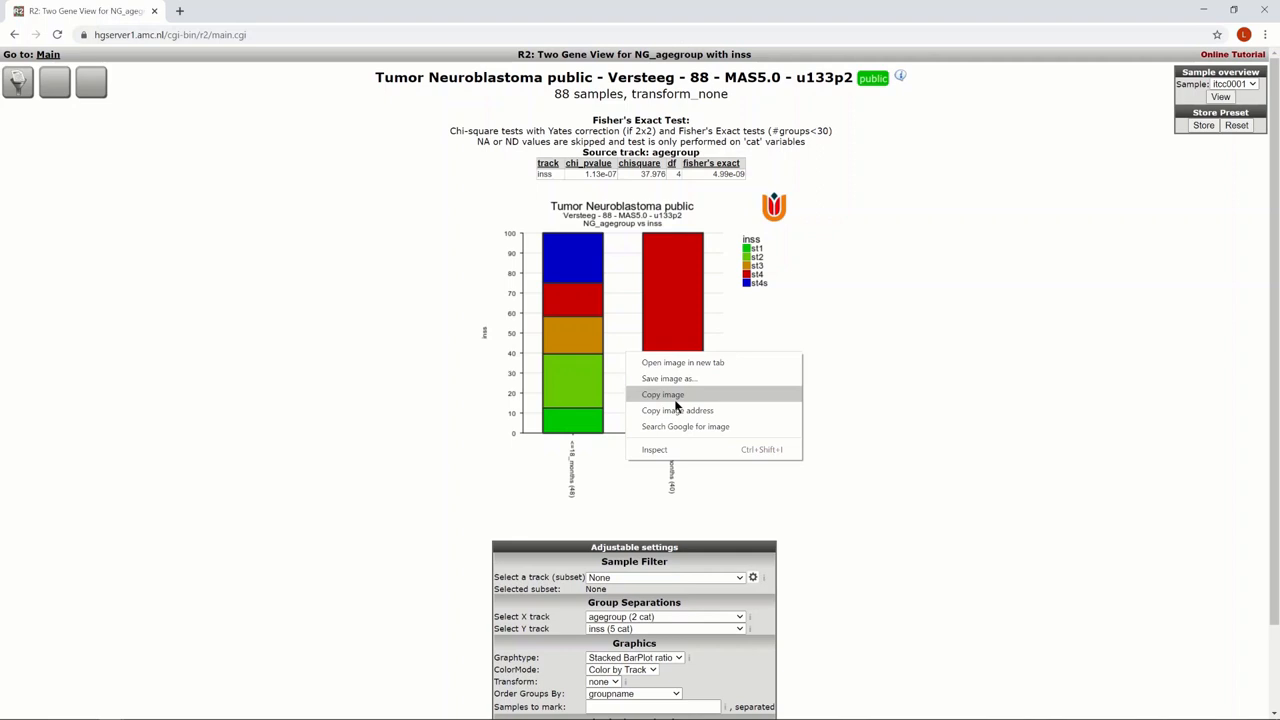
mouse_move(876, 488)
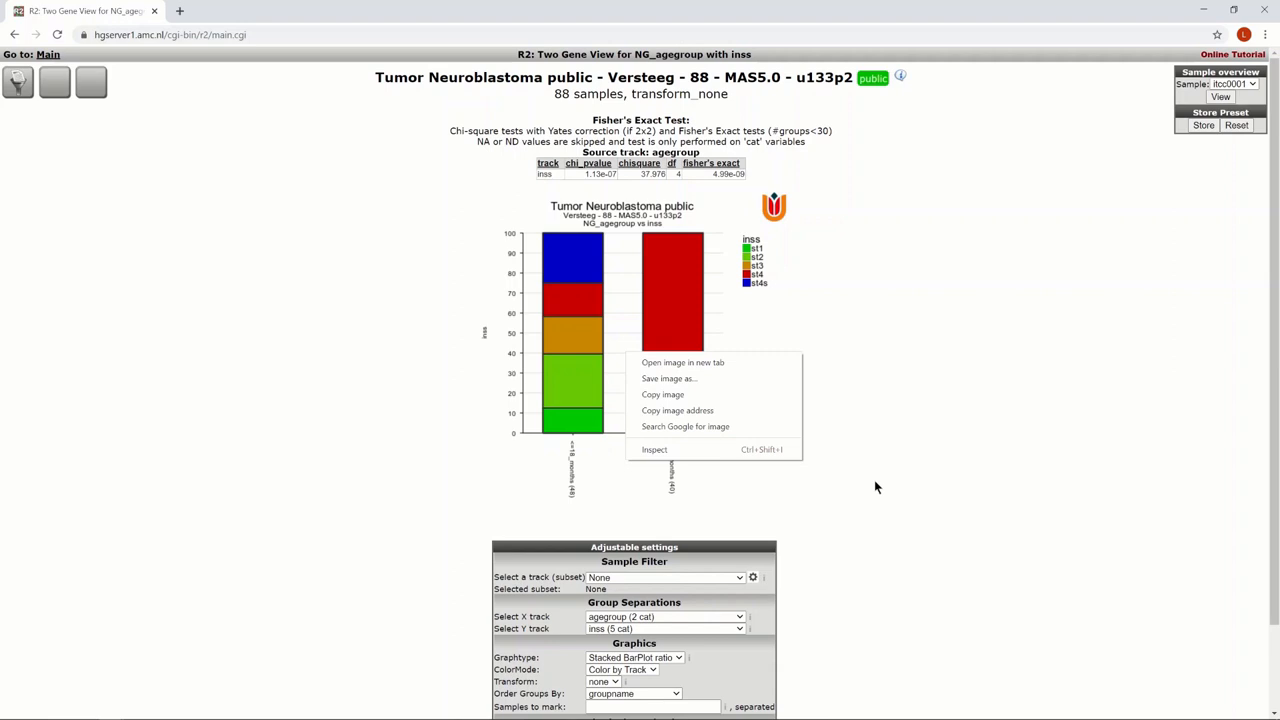
scroll(down, 3)
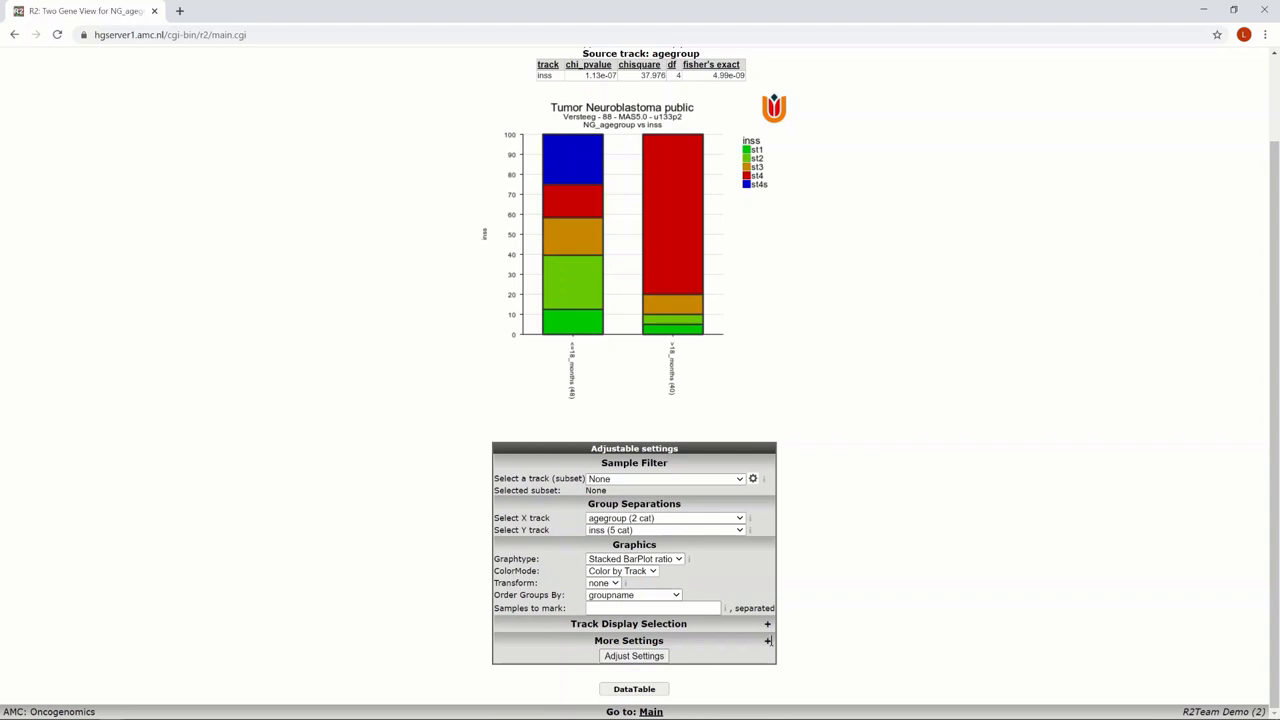
- Enable Vector (SVG) output under More Settings, redraw, and bring up save options for the vector link
click(768, 640)
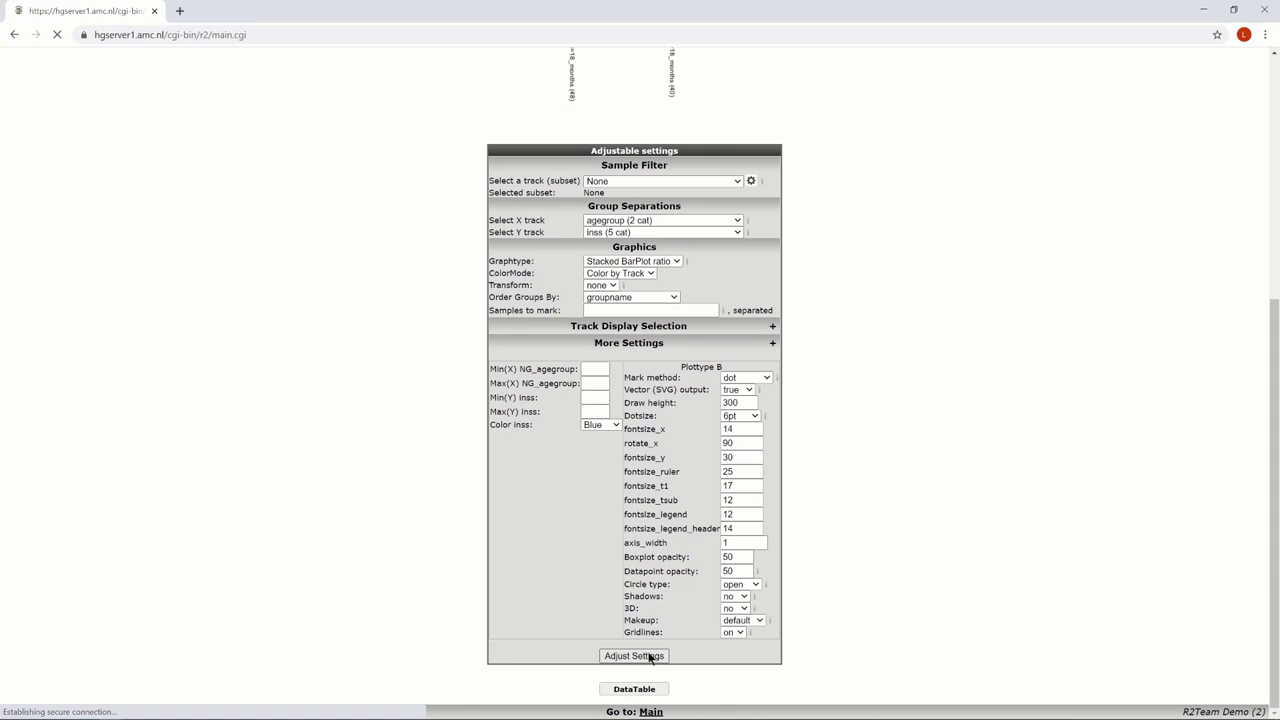
click(634, 656)
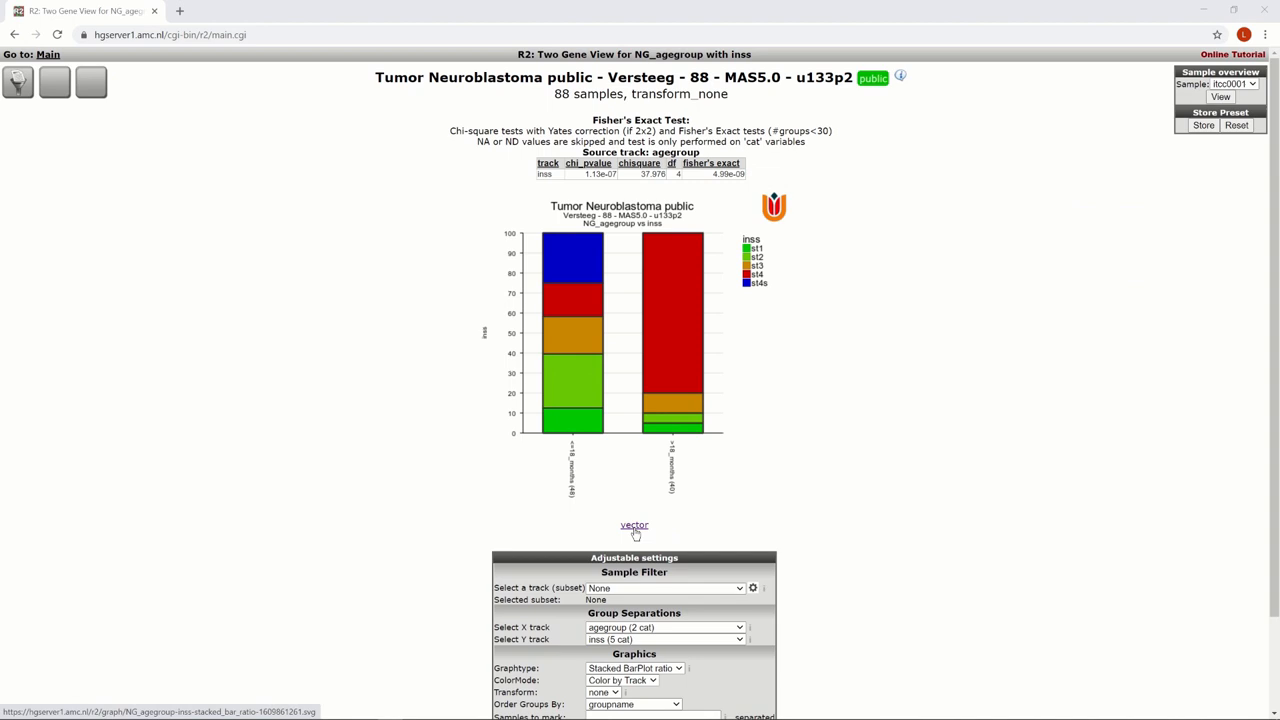
right_click(634, 524)
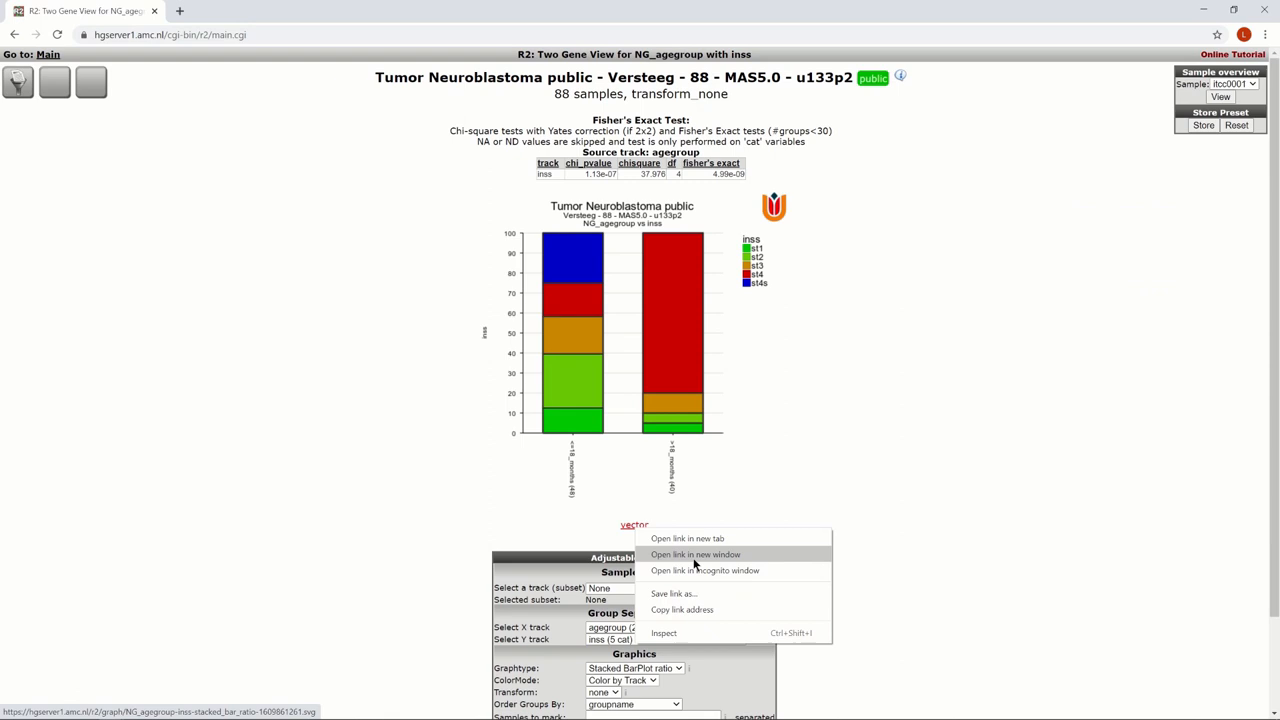